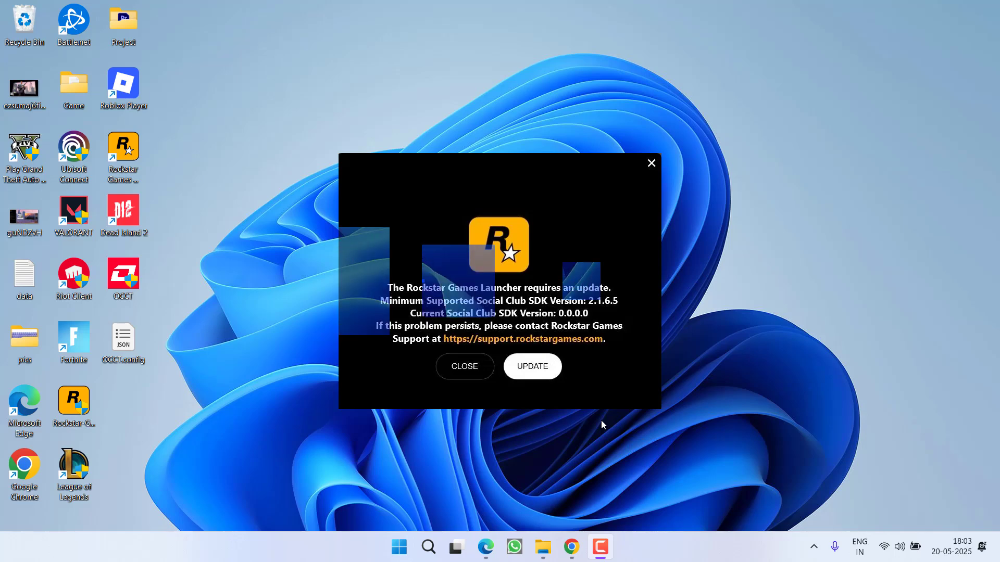
Close the 'Rockstar Games Launcher requires an update' Social Club SDK error dialog
click(455, 546)
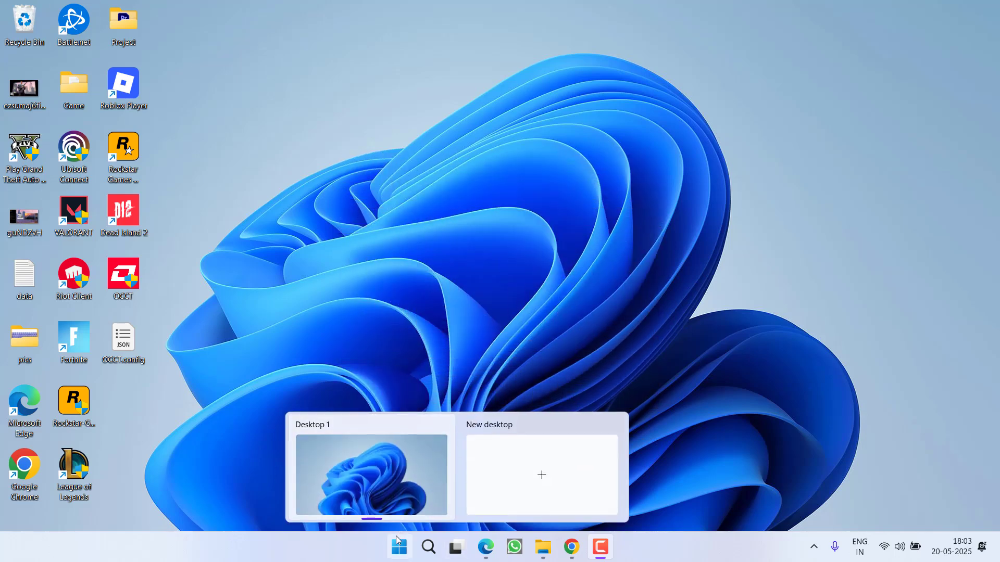
Run ncpa.cpl and reach the Wi-Fi adapter's Internet Protocol Version 4 (TCP/IPv4) properties
key(Win+r)
text(ncpa.cpl)
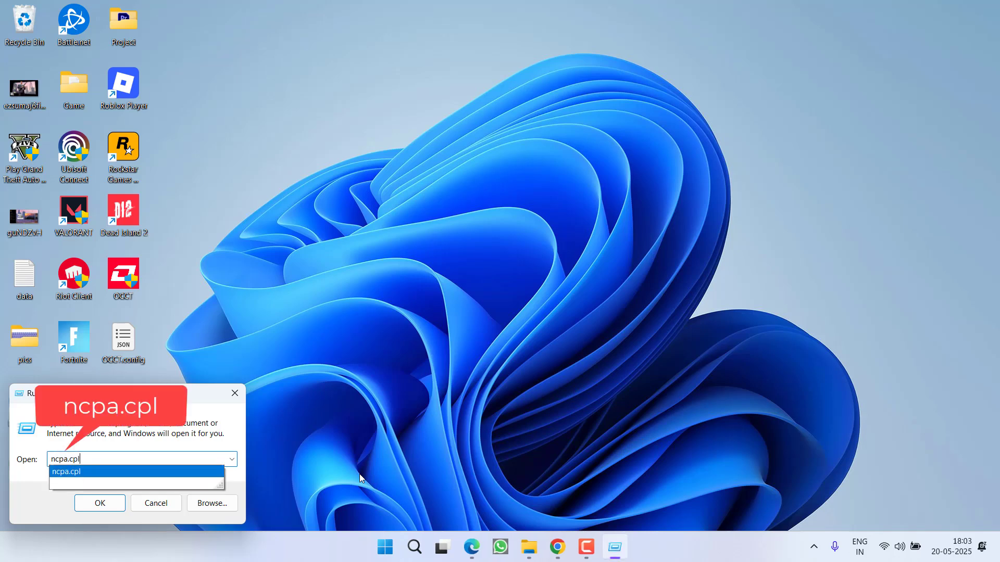
click(99, 503)
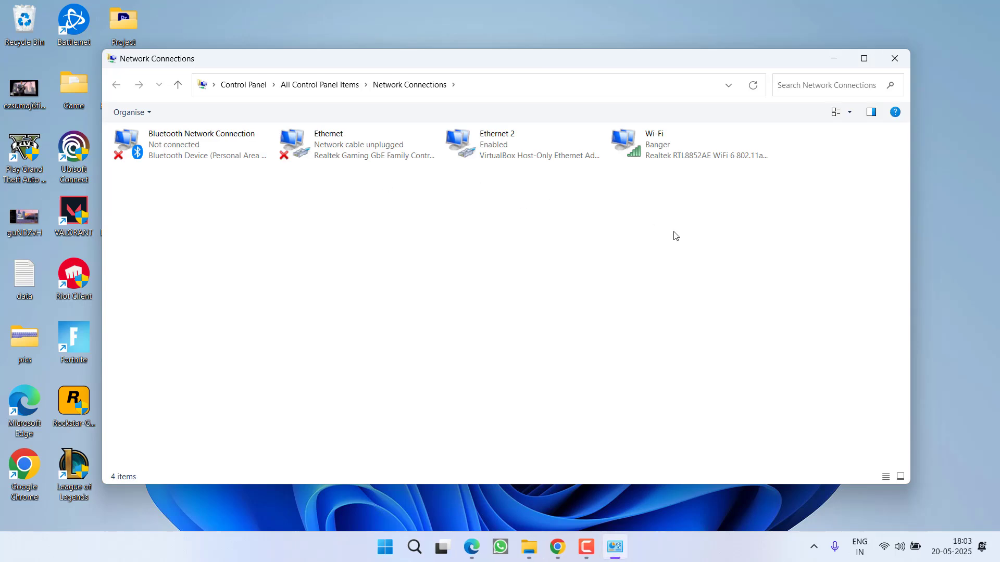
right_click(688, 144)
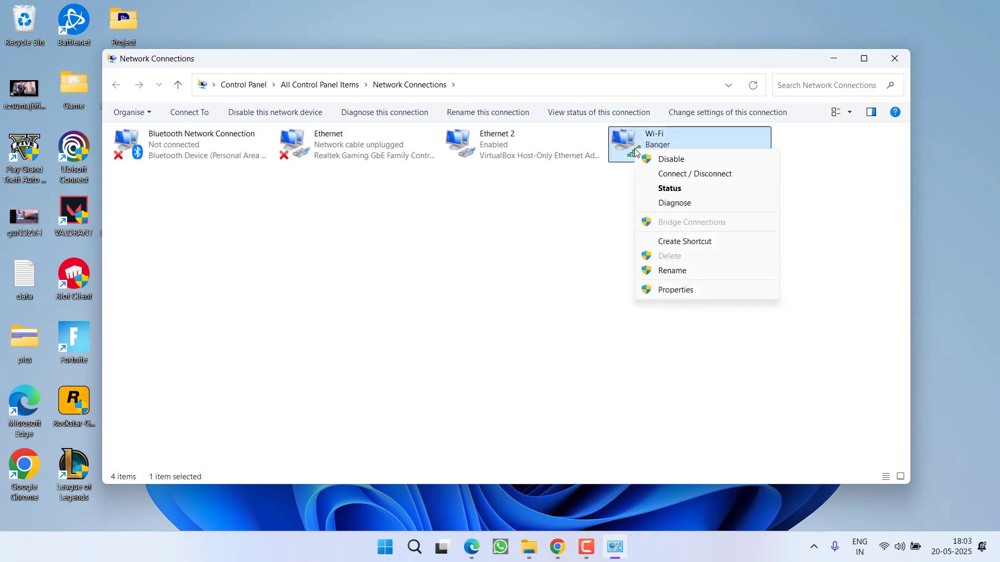
click(675, 290)
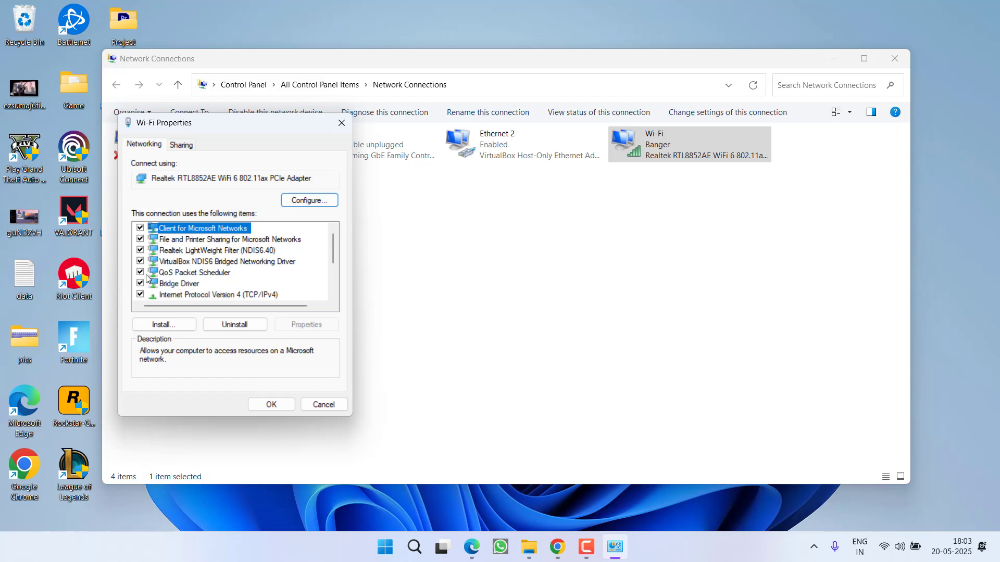
click(220, 294)
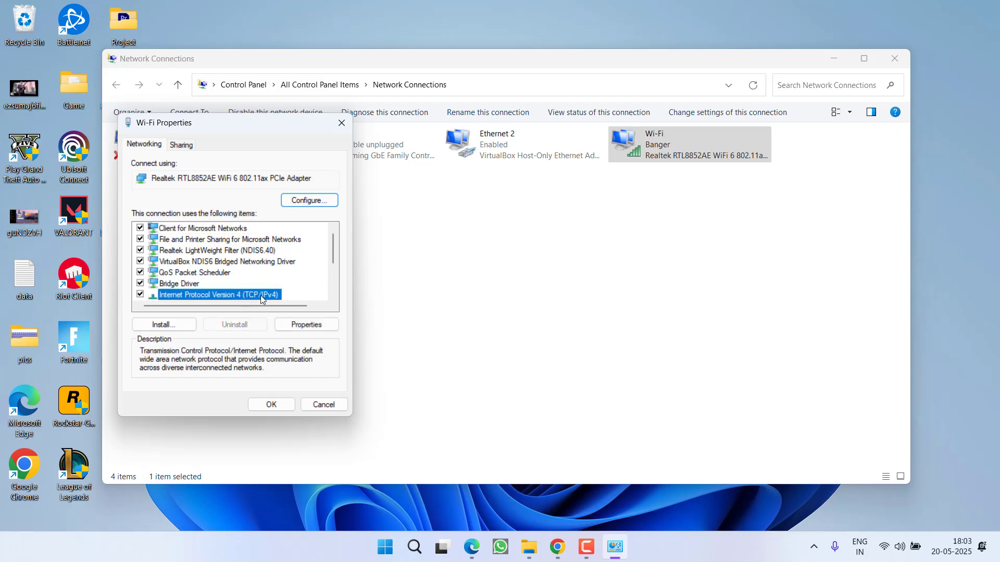
click(306, 325)
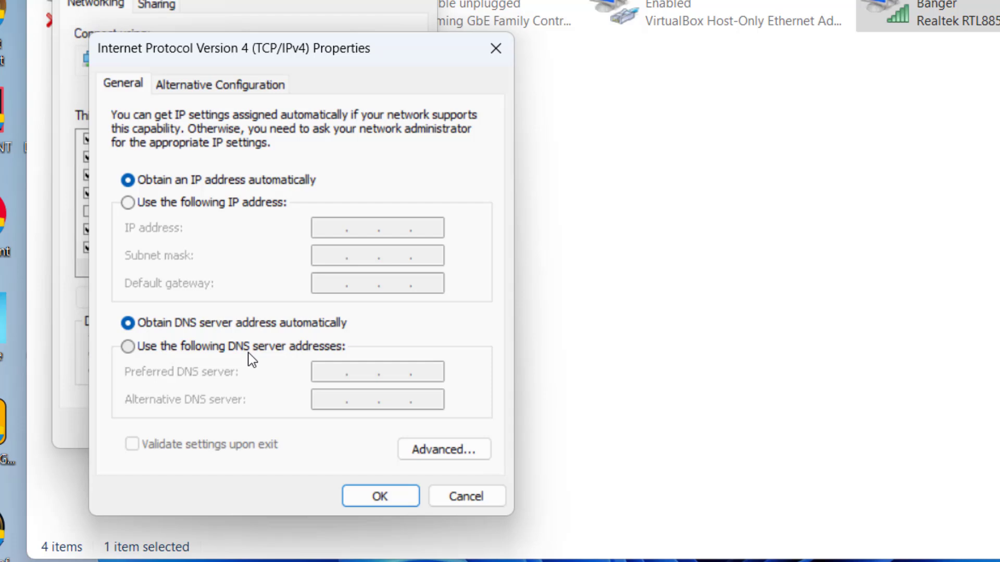
Set Wi-Fi DNS manually to 8.8.8.8 and 8.8.4.4, confirm, and close Network Connections
click(127, 346)
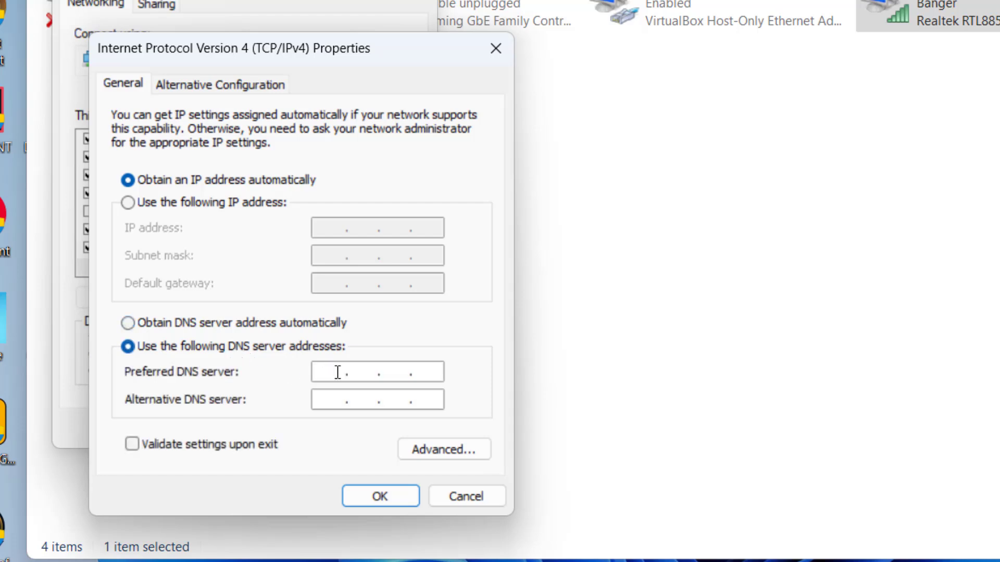
text(8.8.8.8)
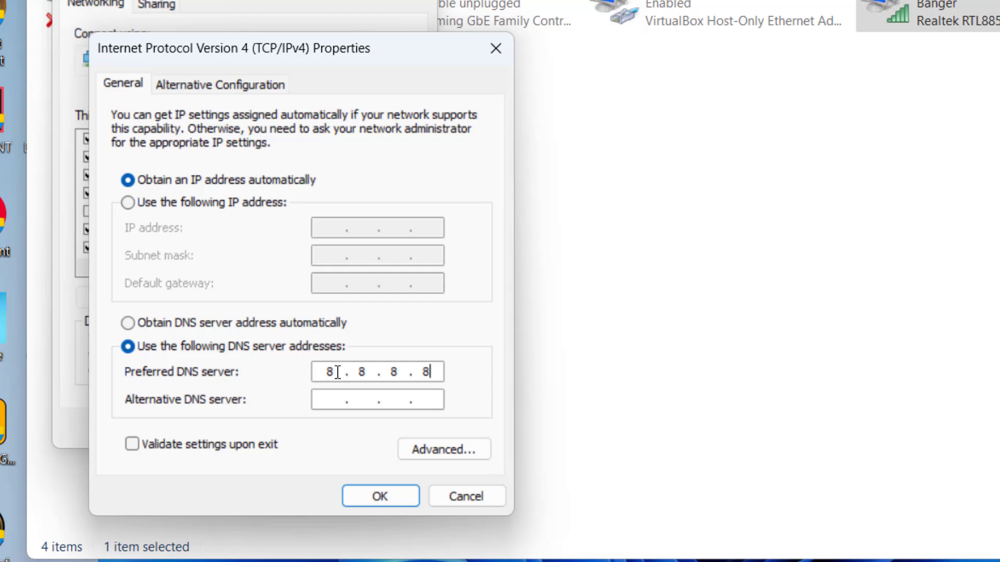
text(8.8.4.4)
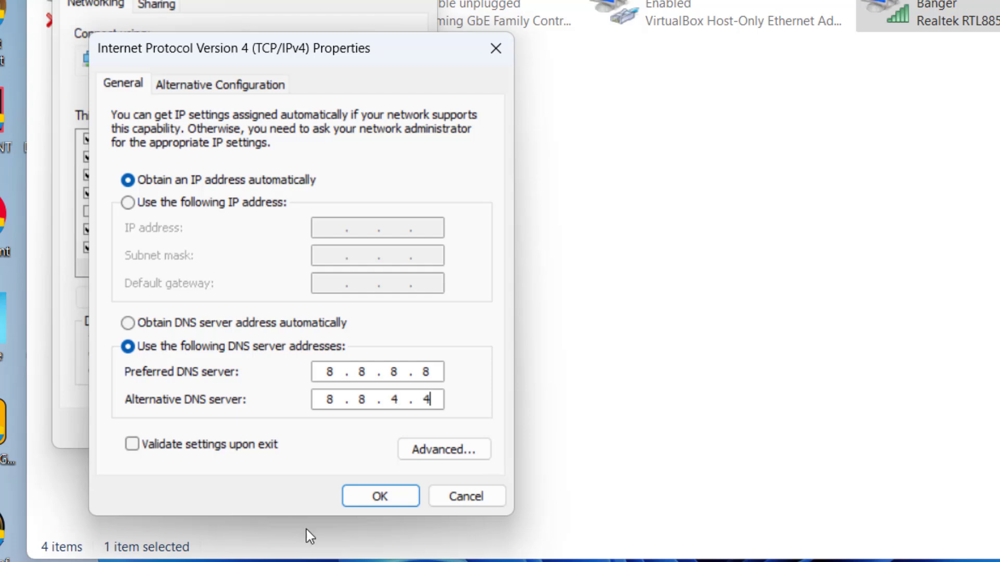
click(379, 496)
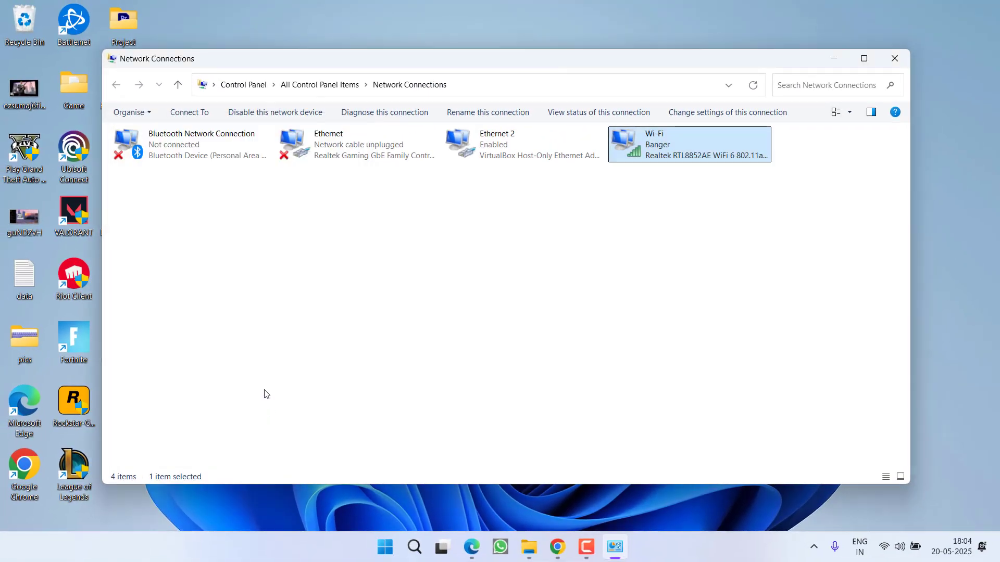
click(894, 59)
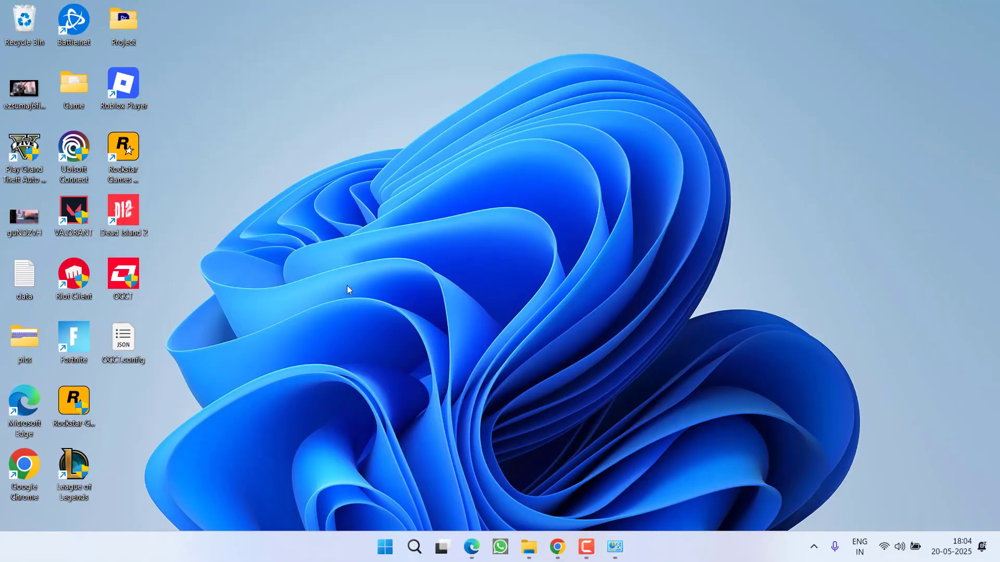
mouse_move(542, 510)
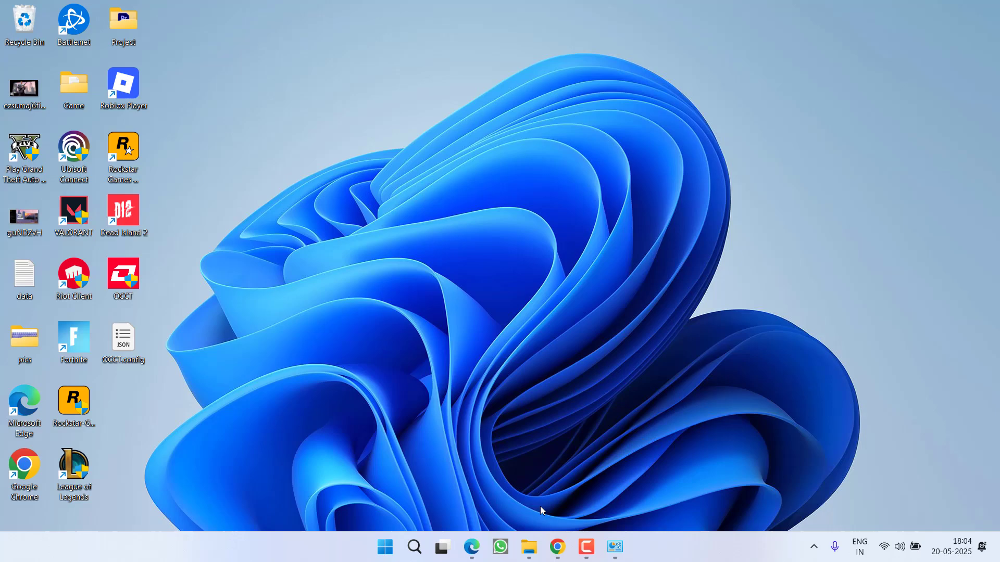
Download the Rockstar Games Launcher Windows installer from Rockstar's page and minimize Chrome
click(556, 547)
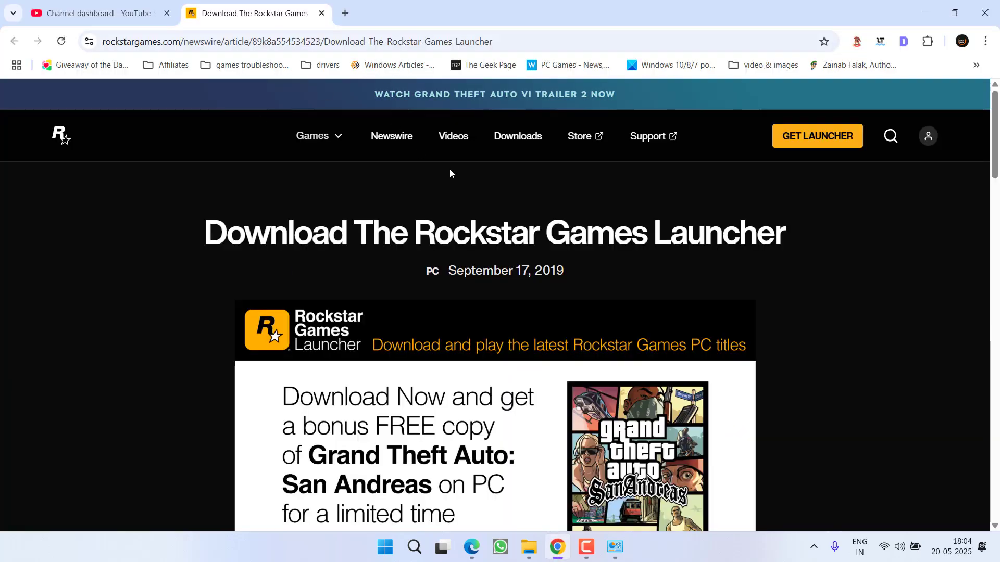
scroll(down, 3)
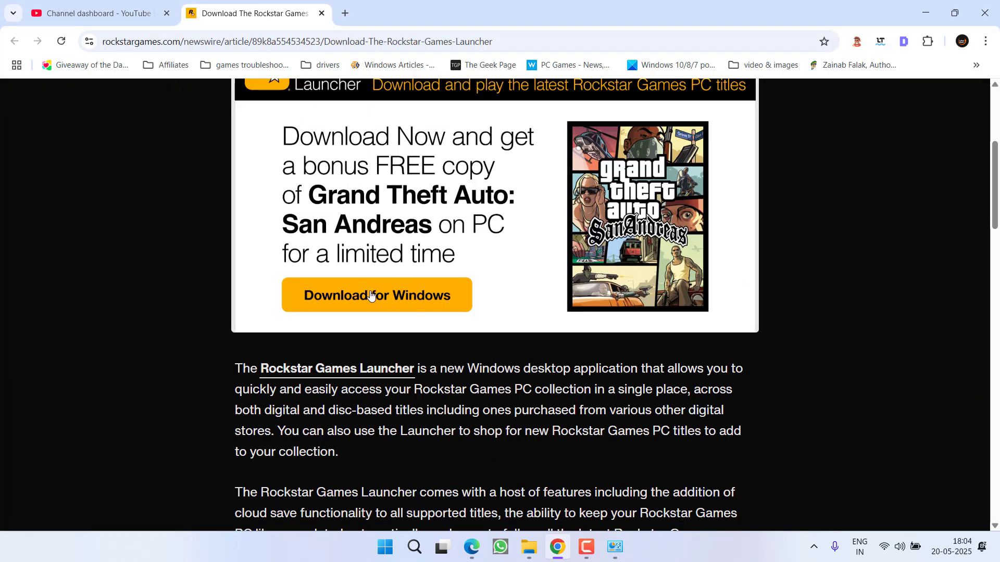
click(375, 294)
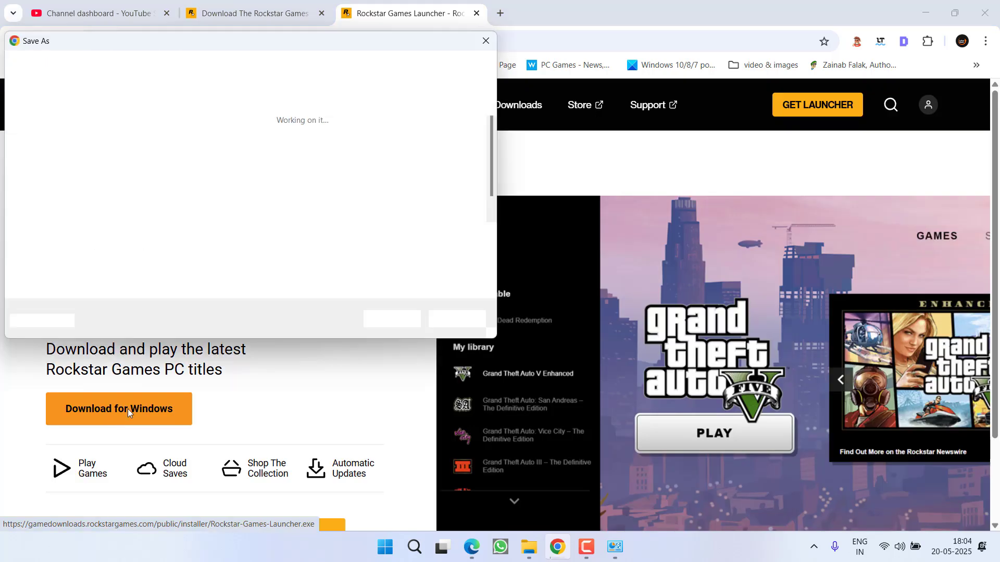
click(486, 41)
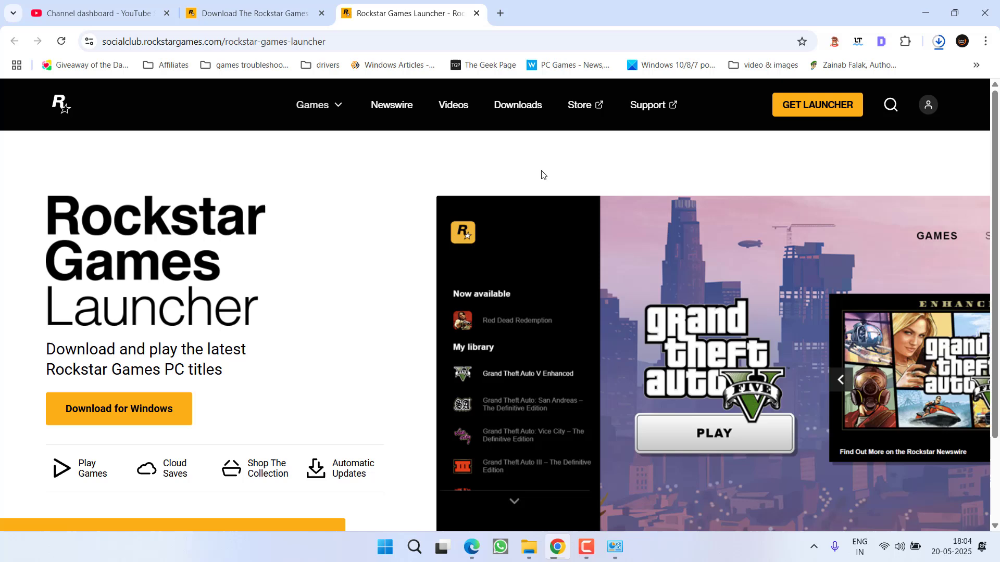
mouse_move(569, 167)
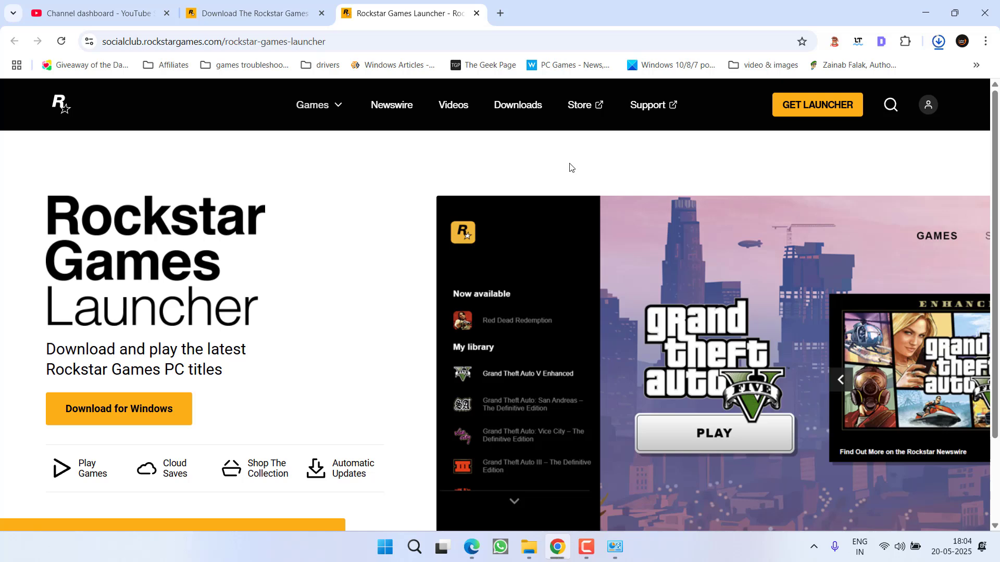
click(937, 40)
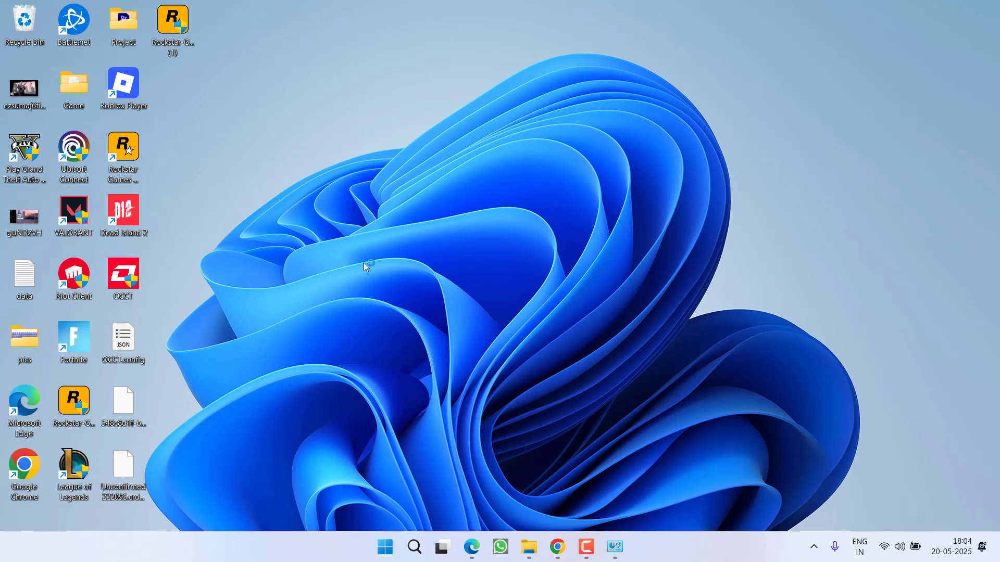
Run the downloaded installer, keep English, accept Rockstar's Terms of Service and continue
double_click(123, 151)
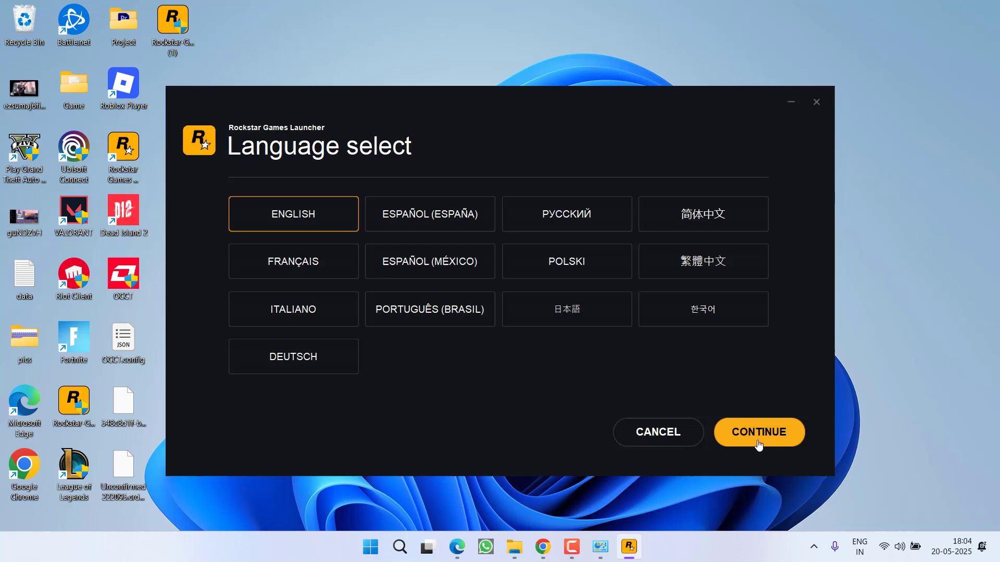
click(759, 432)
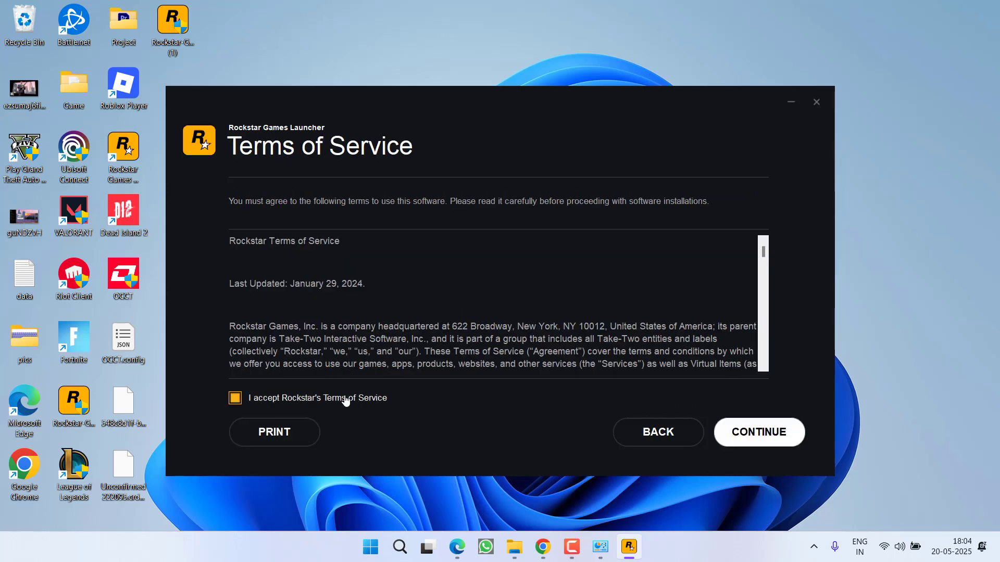
click(759, 431)
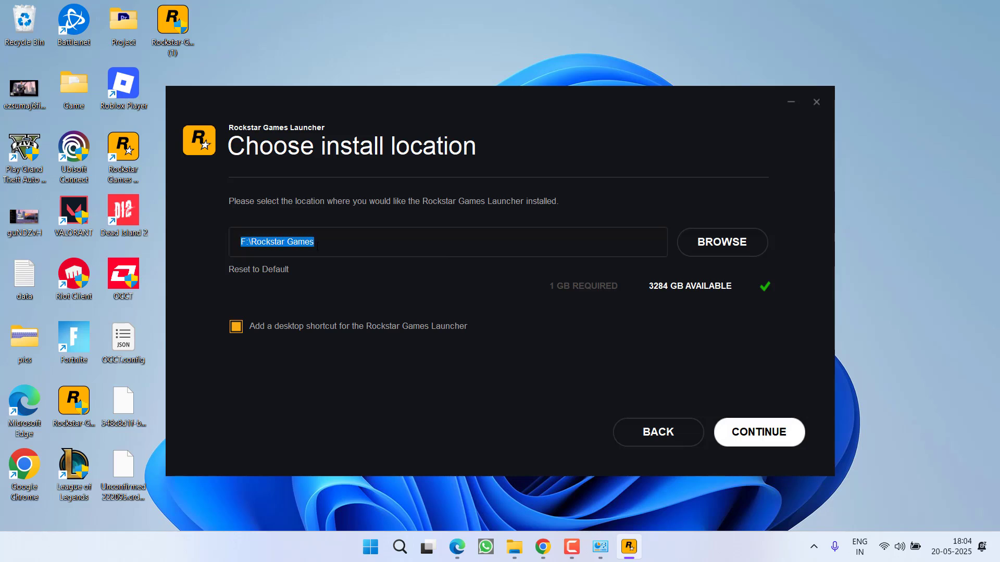
Create a new 'Rockstar Games Launcher' folder in F:\Rockstar Games as the install location and install there
click(351, 242)
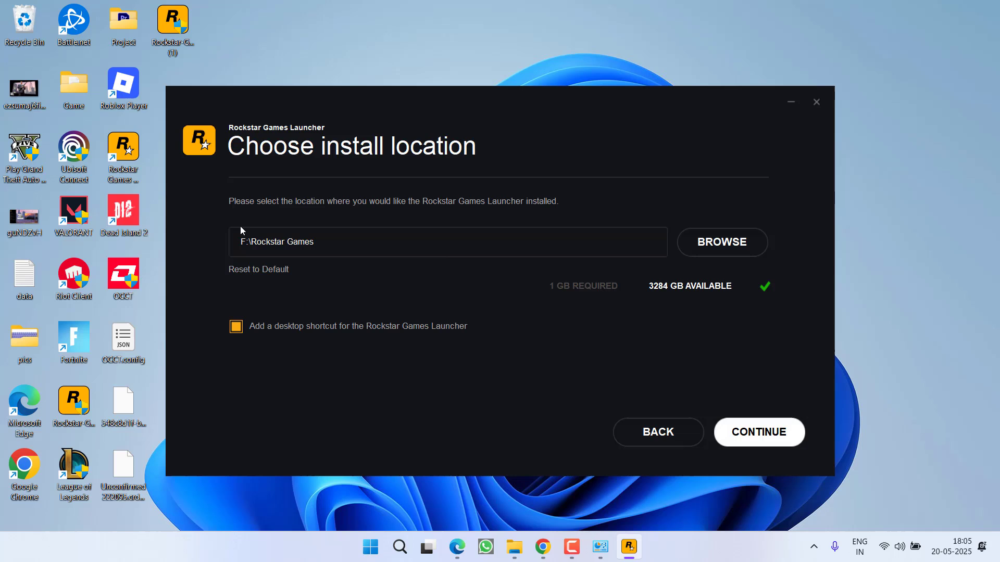
triple_click(277, 241)
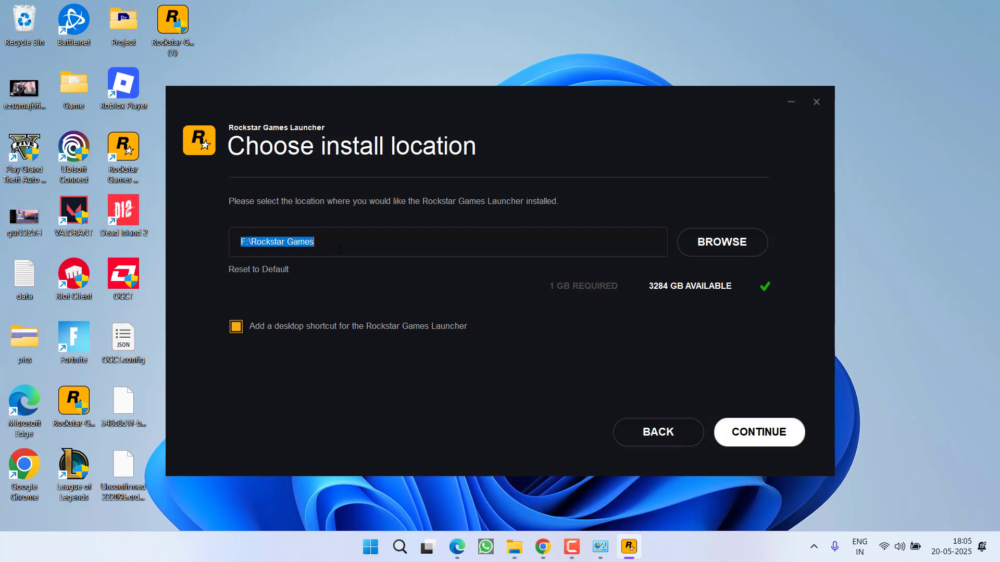
click(721, 241)
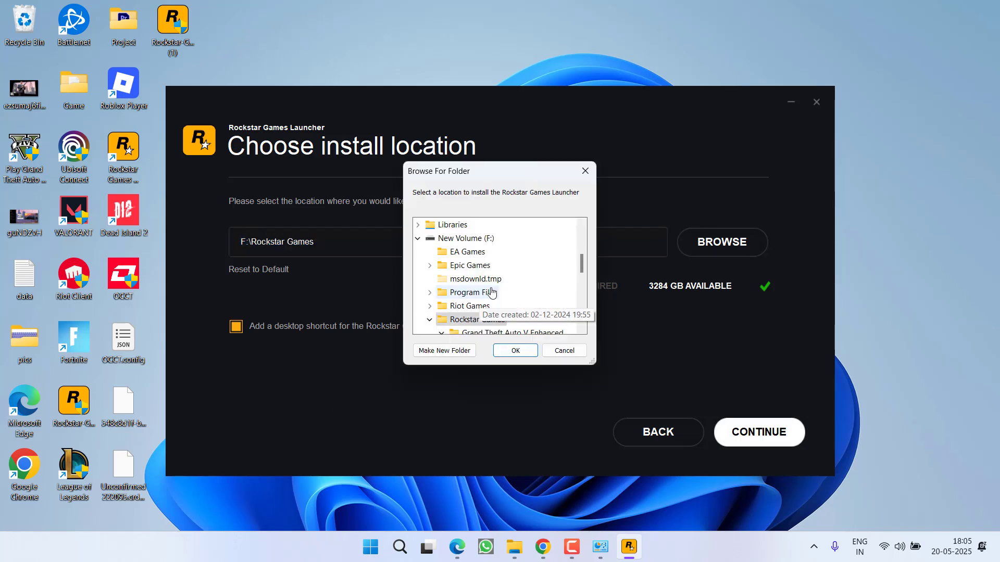
right_click(471, 279)
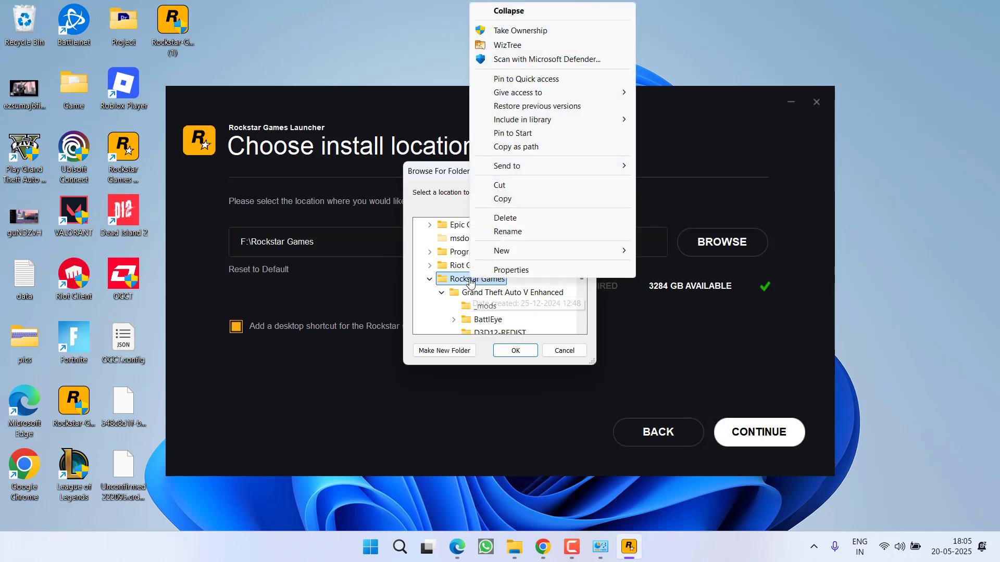
mouse_move(604, 242)
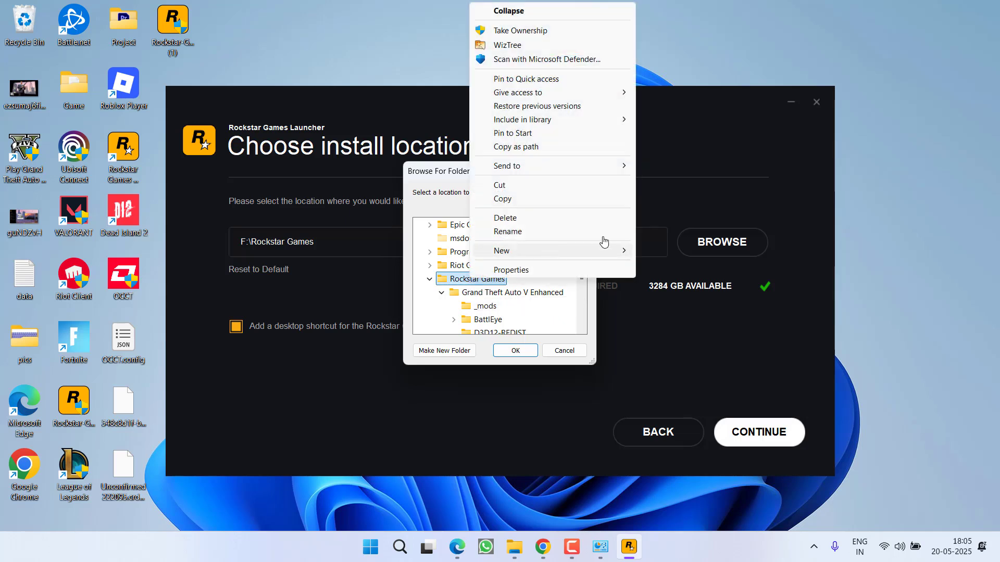
click(502, 249)
text(Rockstar)
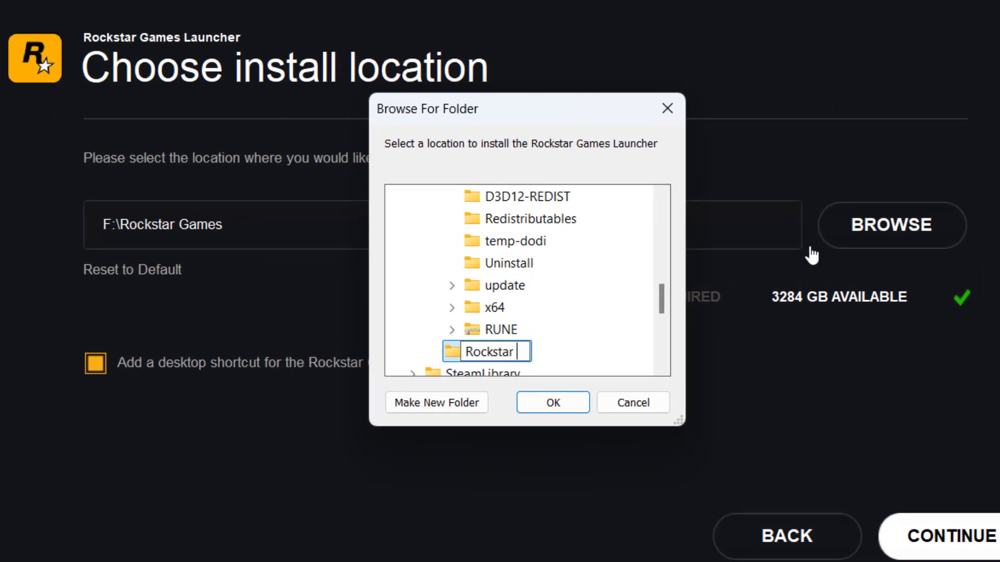
text(Games Launcher)
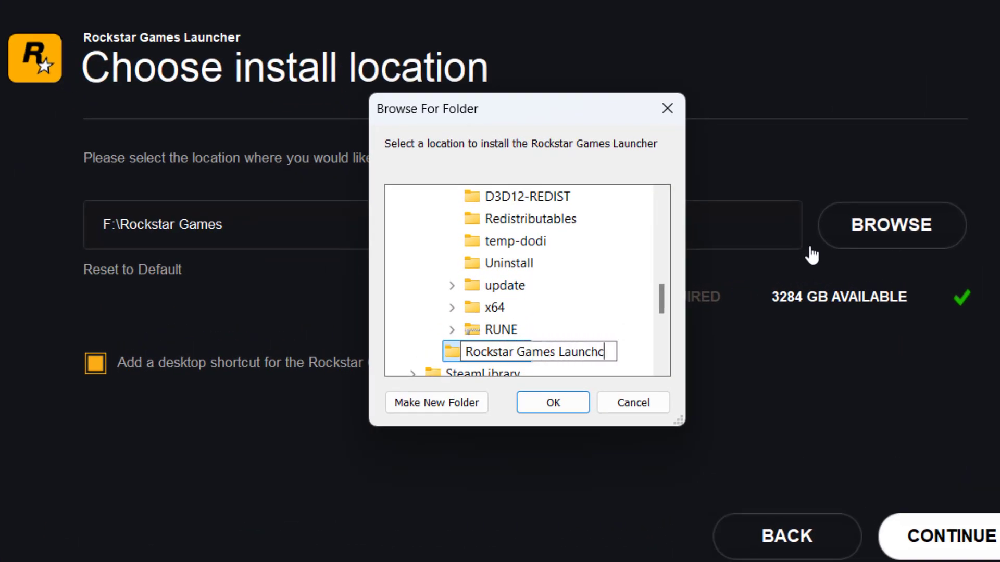
click(552, 402)
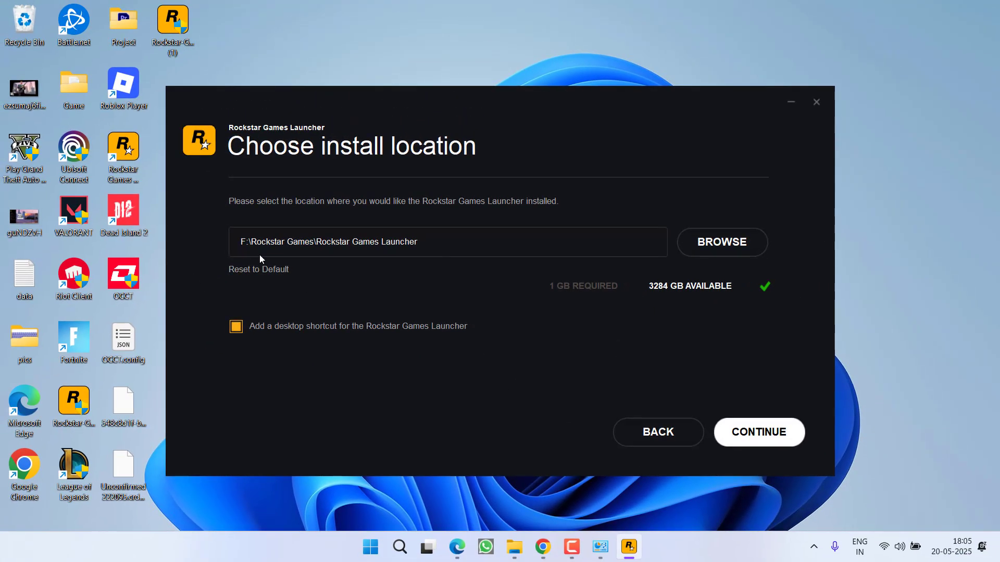
mouse_move(432, 263)
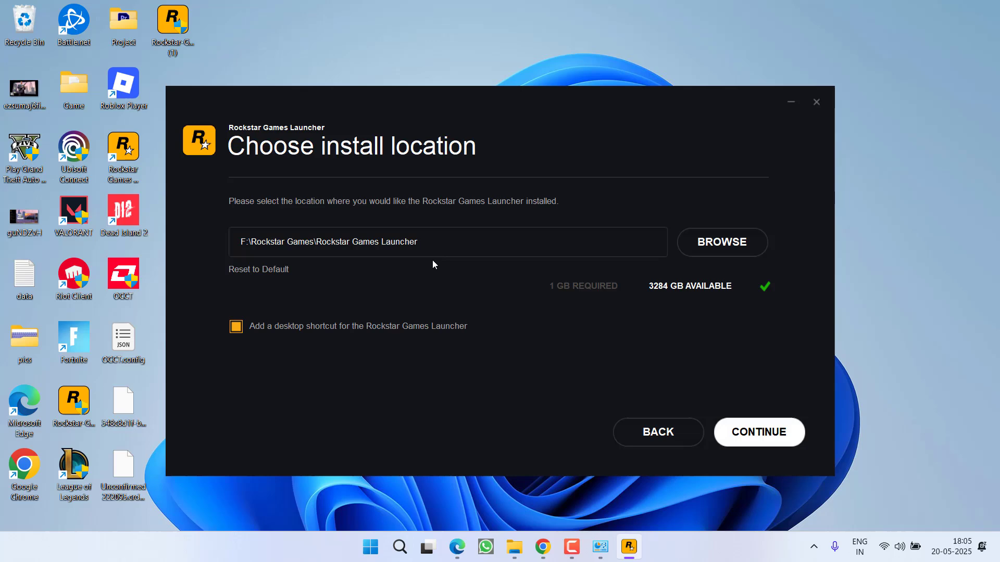
click(758, 431)
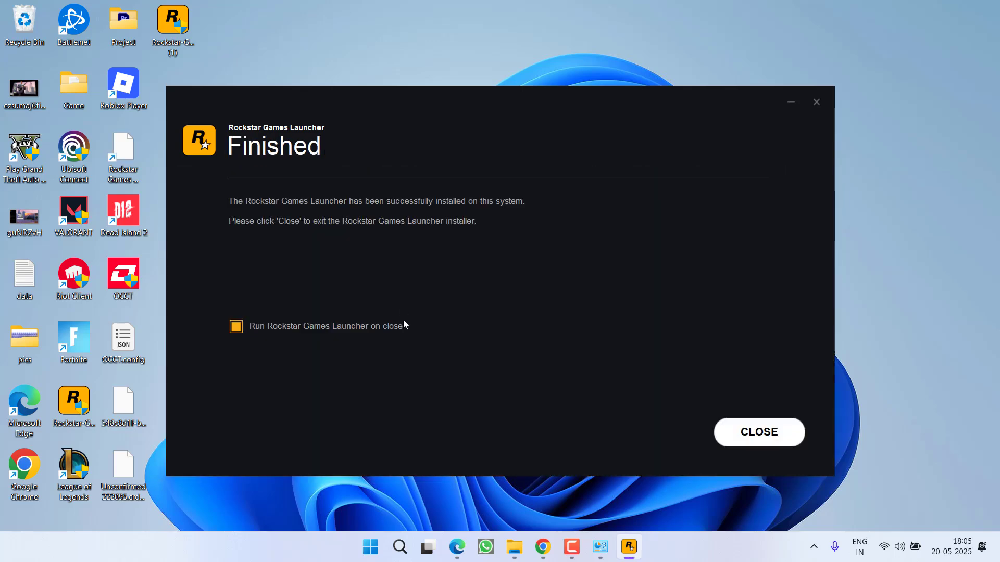
mouse_move(482, 344)
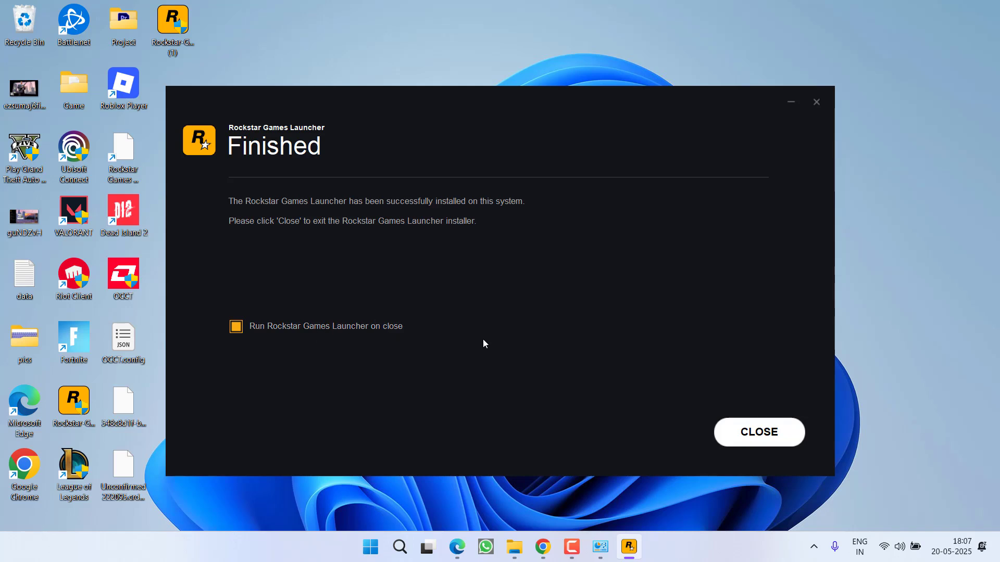
Untick 'Run Rockstar Games Launcher on close' and close the finished installer
click(236, 326)
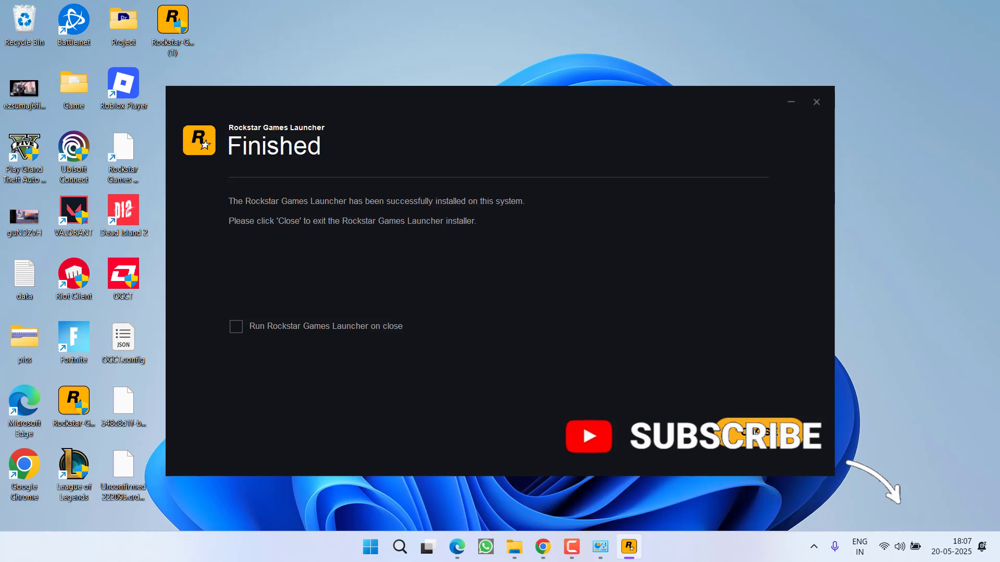
click(815, 102)
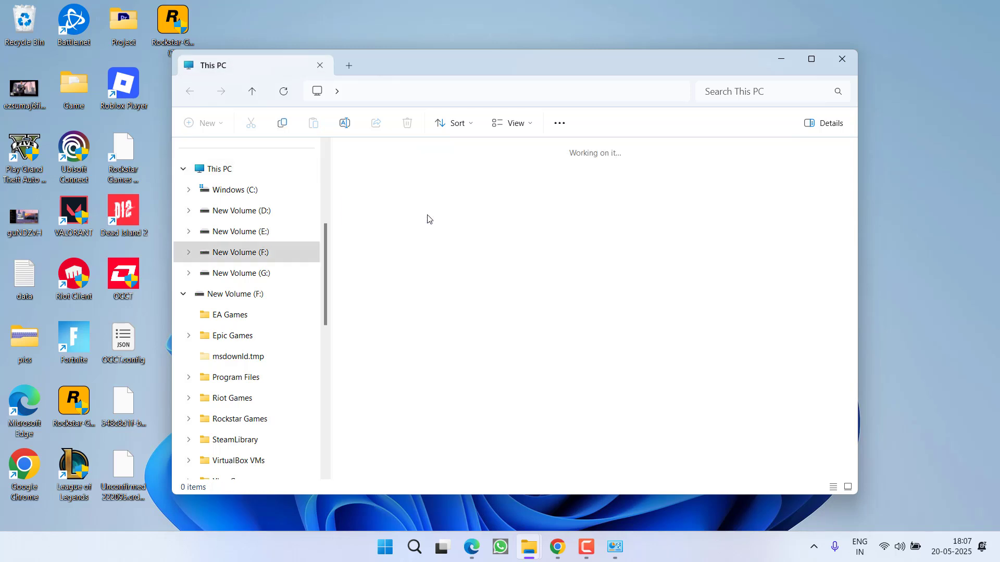
Browse into F:\Rockstar Games\Rockstar Games Launcher and look through its installed files
click(236, 418)
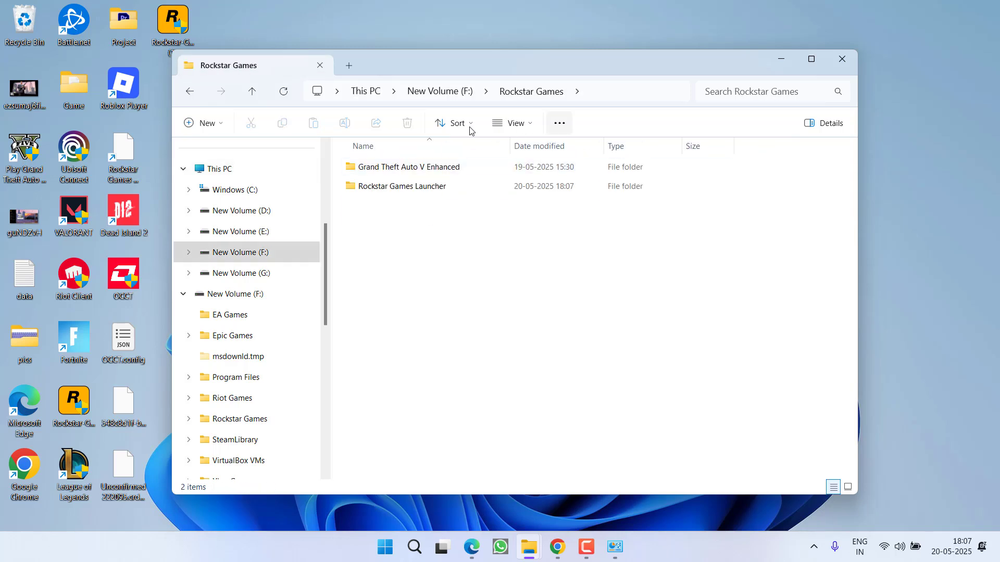
click(402, 185)
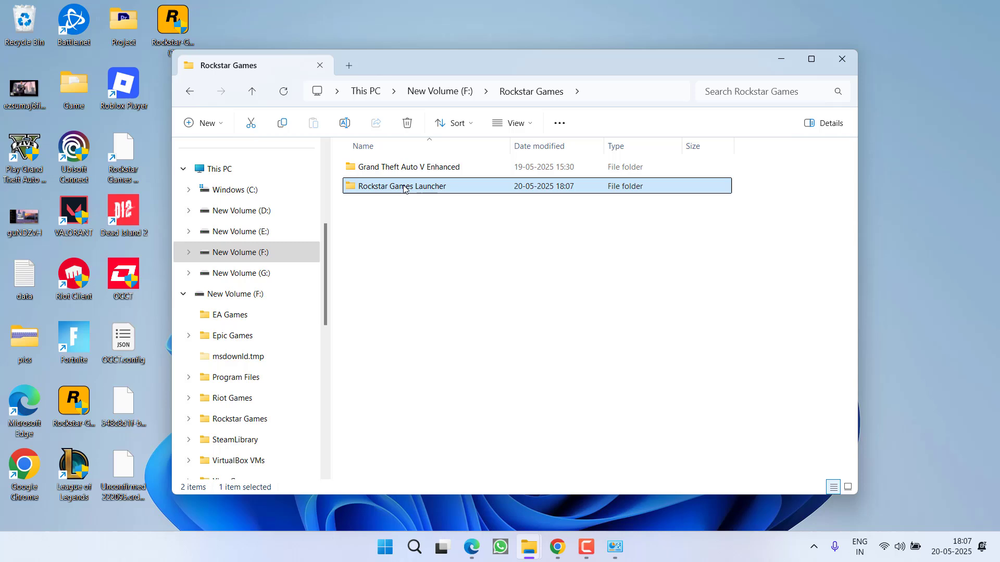
double_click(401, 185)
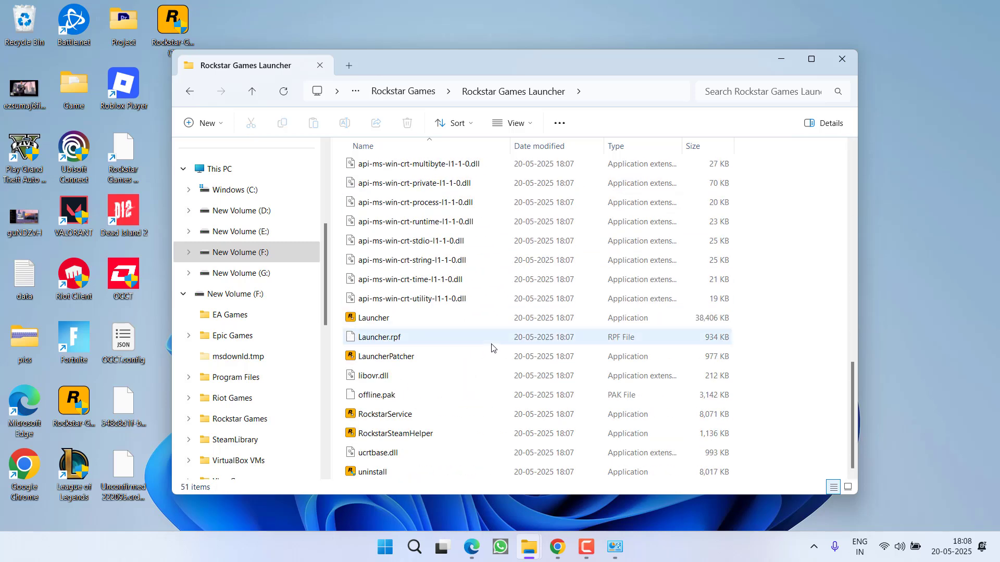
scroll(up, 3)
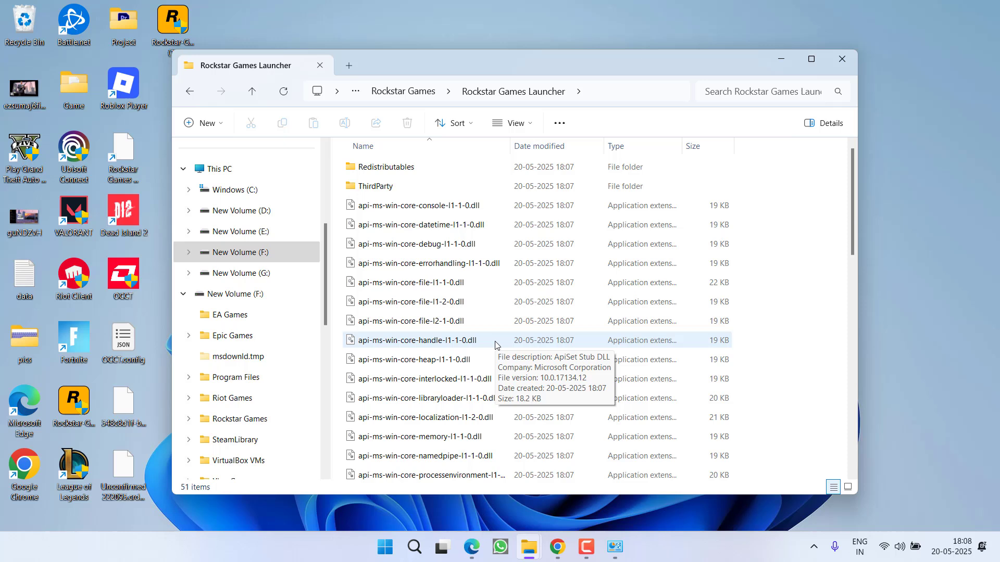
mouse_move(444, 321)
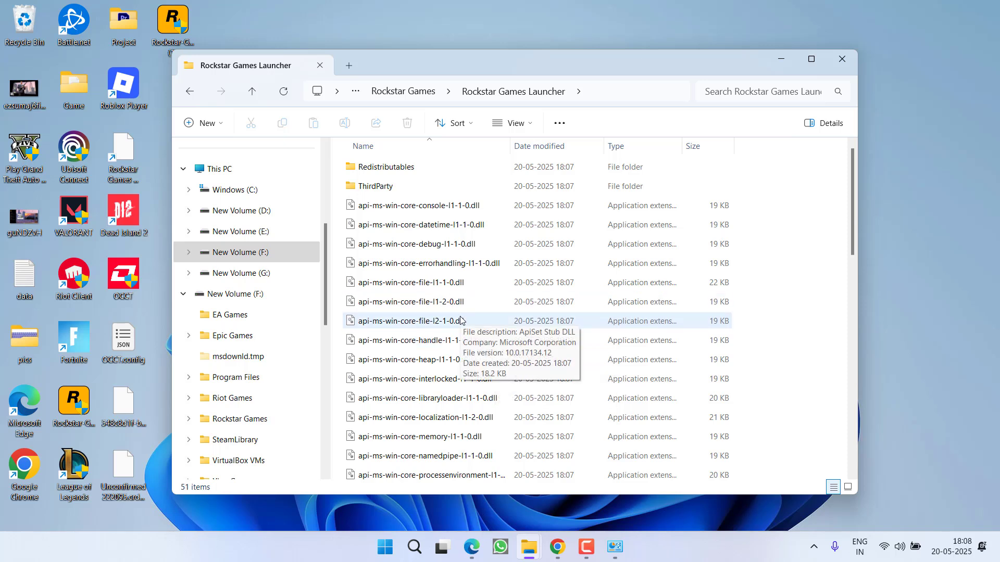
mouse_move(466, 313)
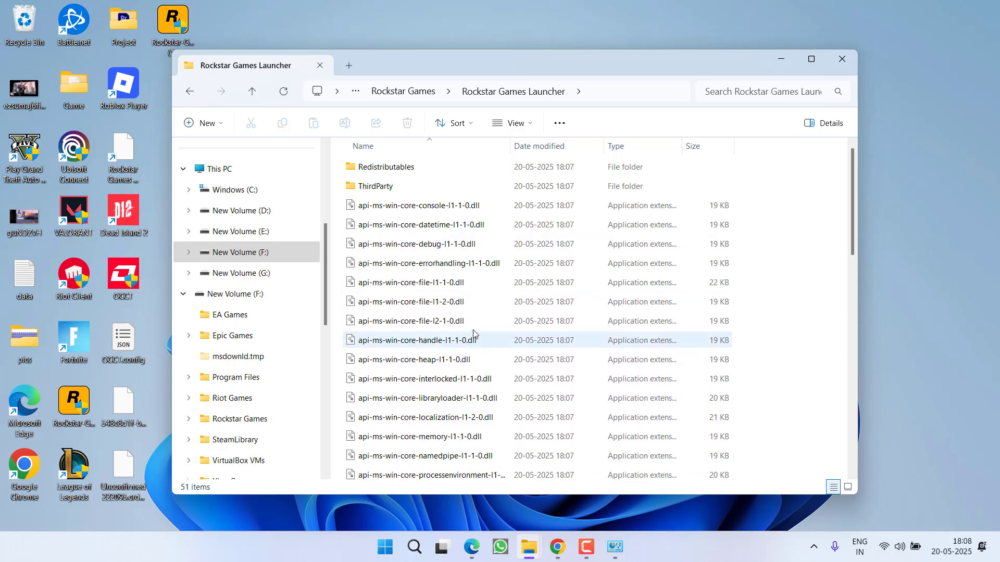
mouse_move(479, 353)
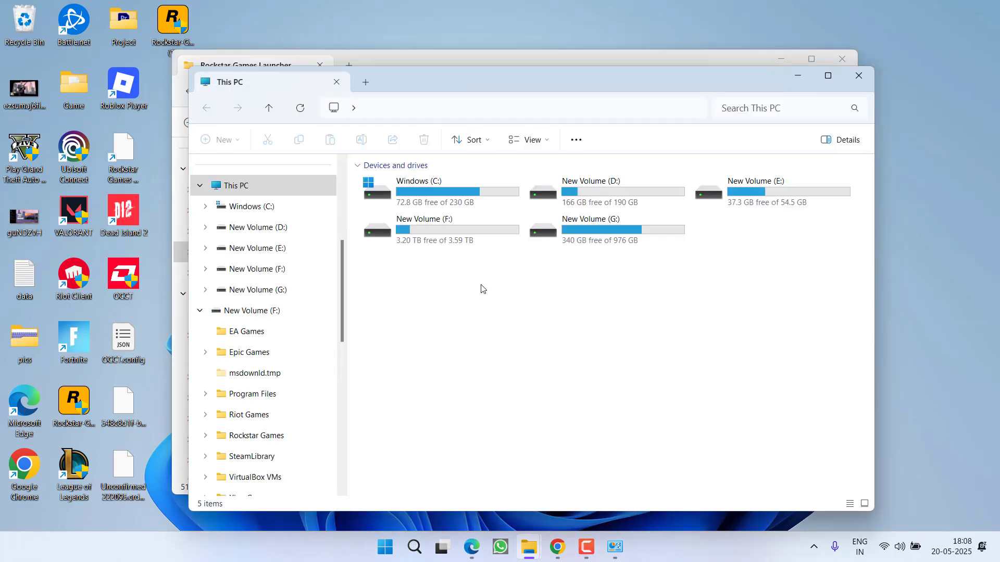
Copy the Social Club folder from C:\Program Files\Rockstar Games
double_click(419, 180)
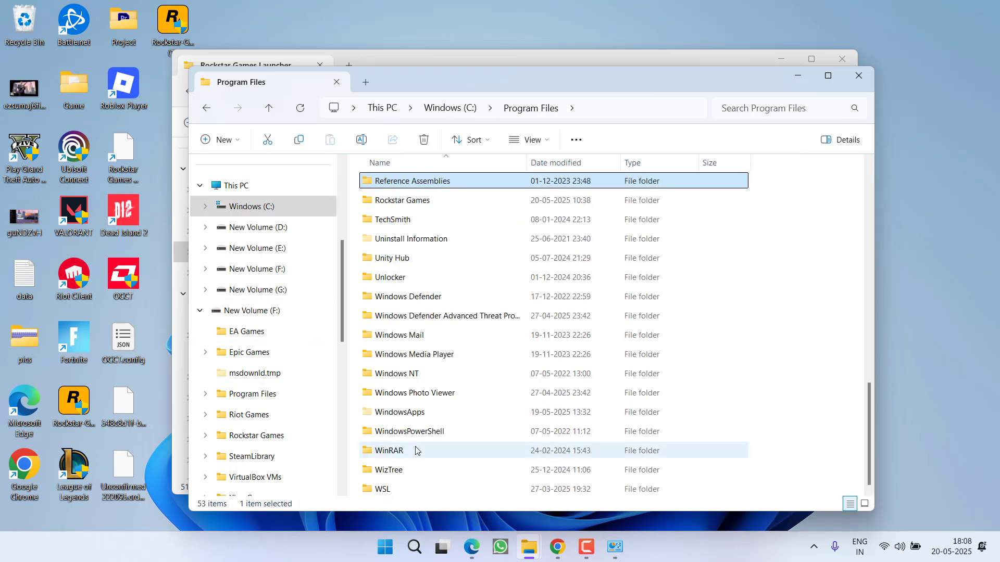
double_click(402, 200)
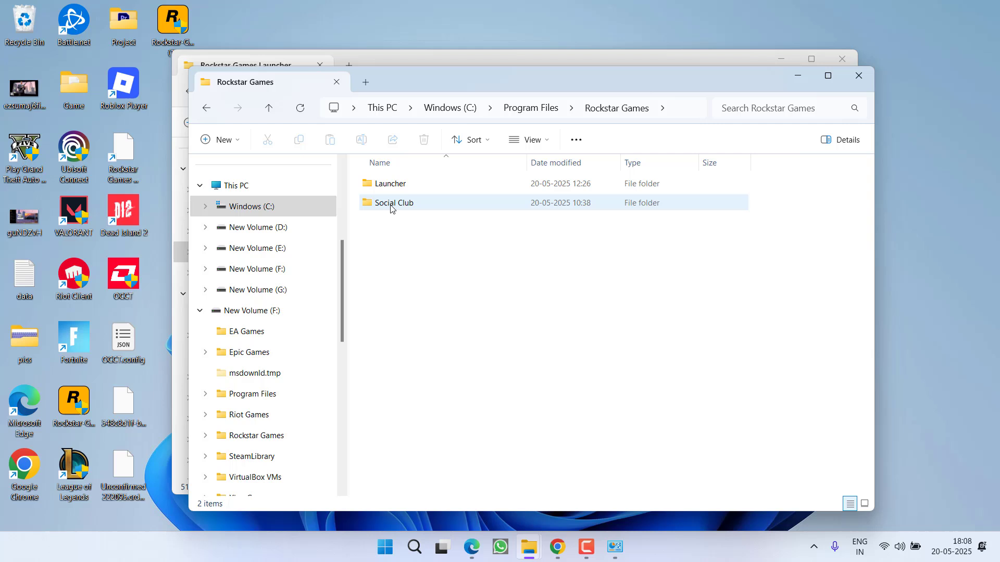
click(392, 204)
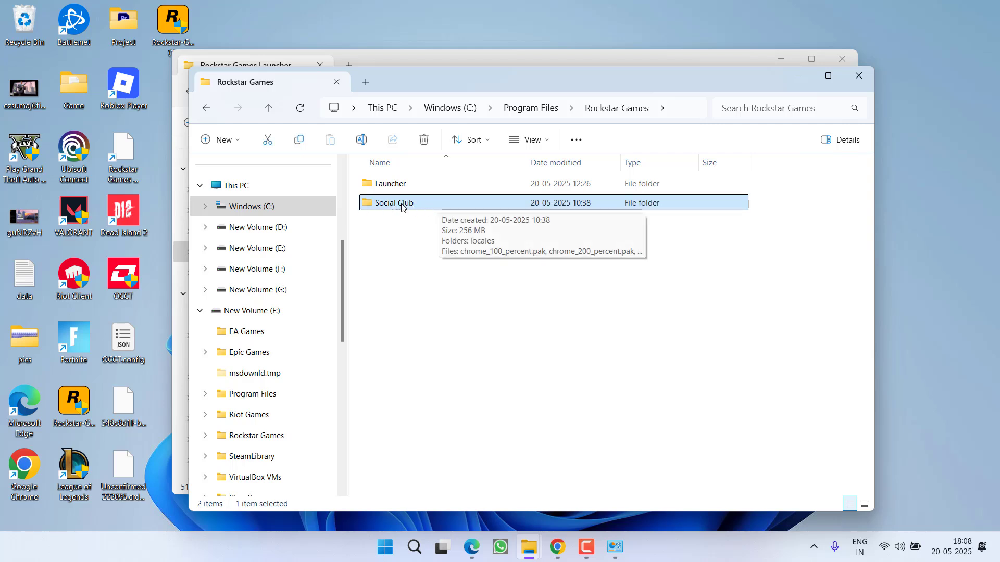
right_click(402, 203)
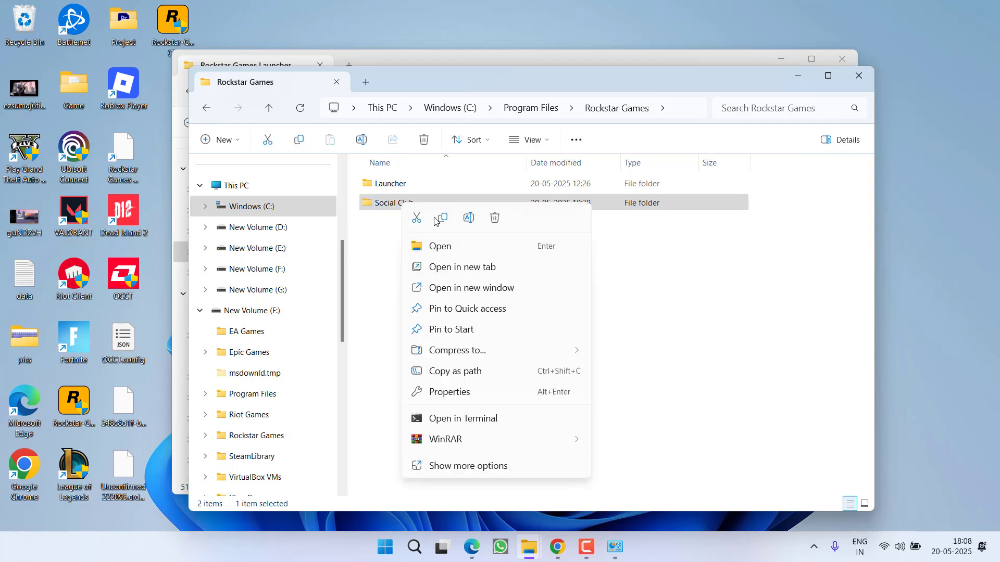
click(440, 245)
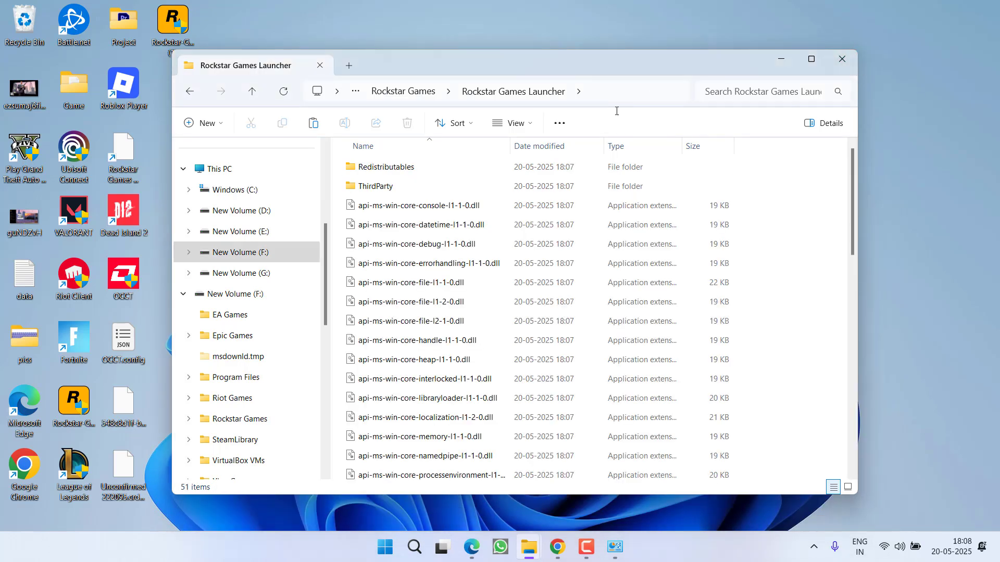
Paste Social Club into the F: launcher folder with admin permission, verify it, and close File Explorer
right_click(813, 192)
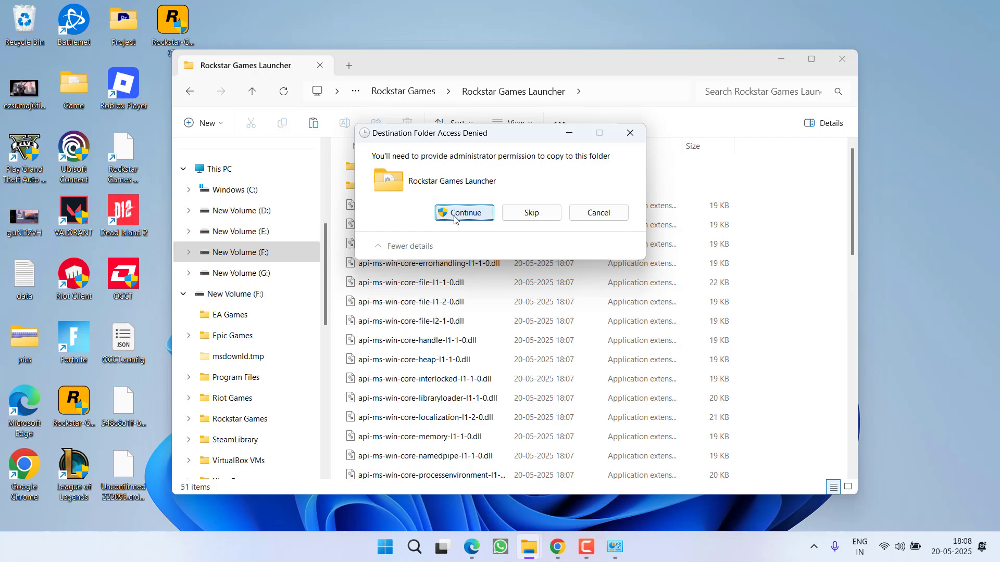
click(464, 212)
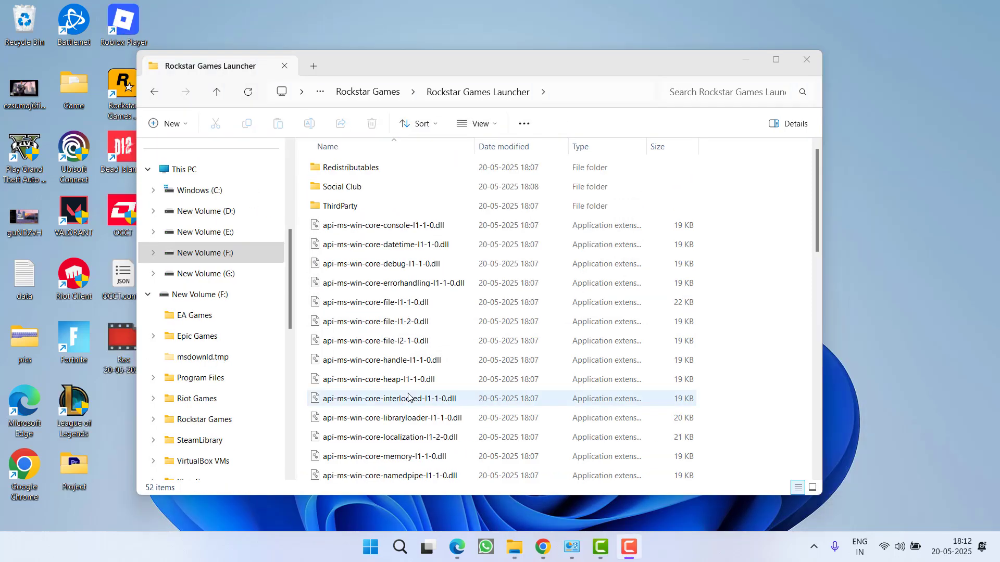
mouse_move(358, 184)
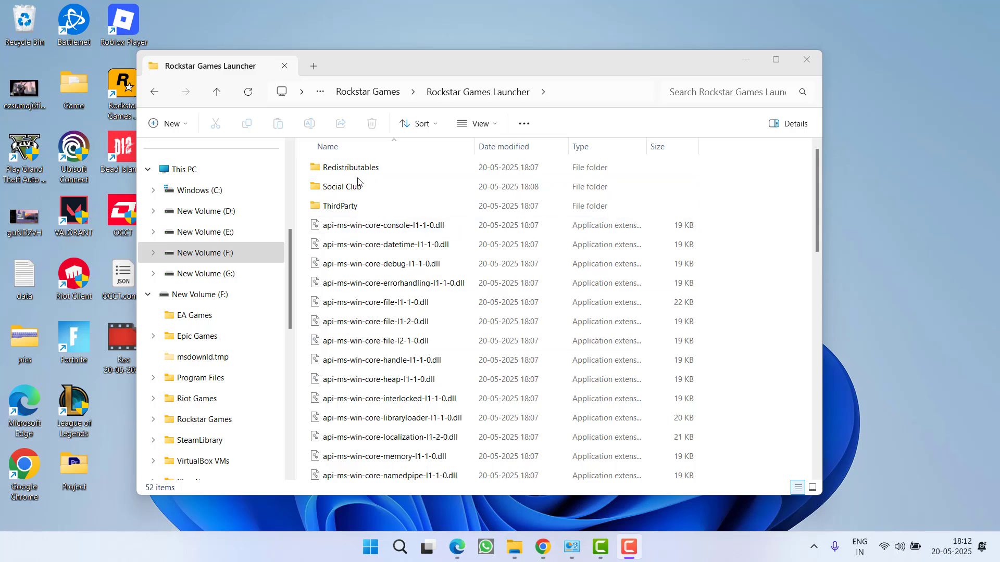
click(342, 187)
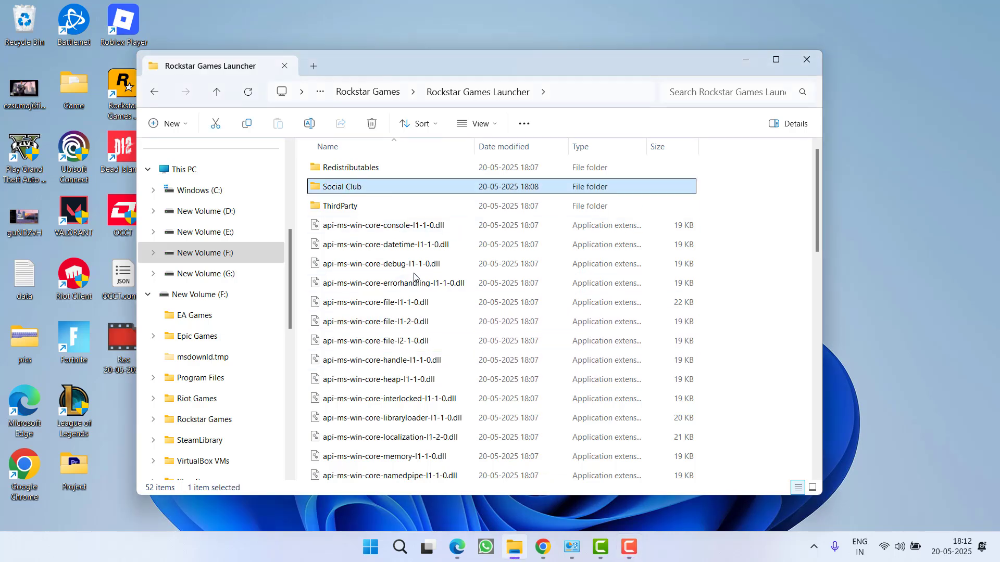
scroll(down, 3)
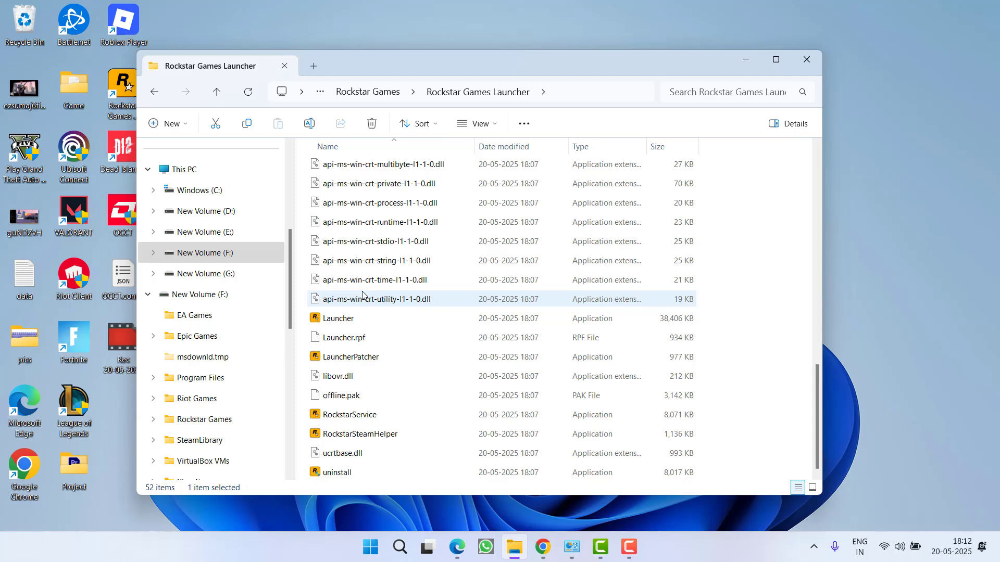
click(340, 319)
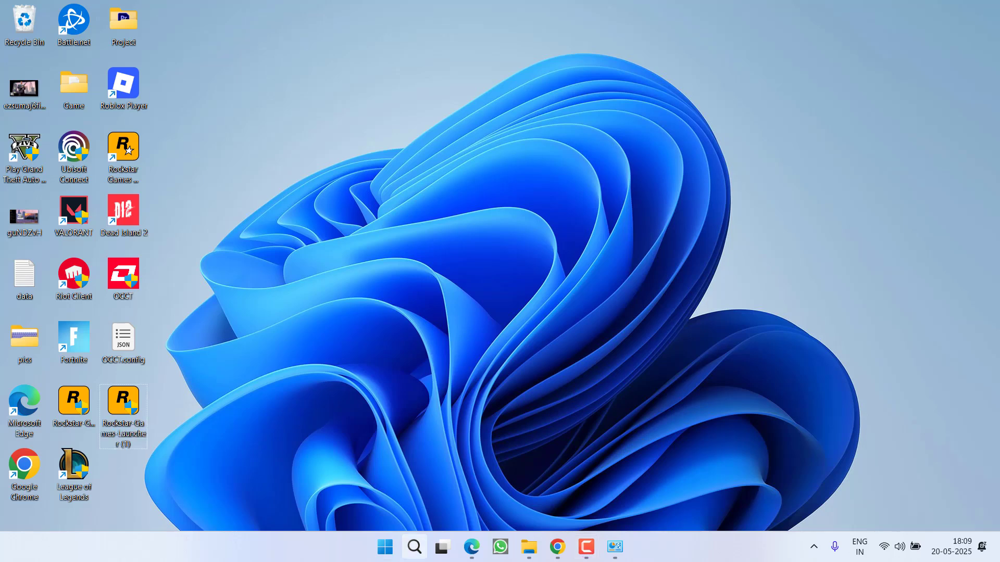
Launch regedit from the Run box and approve the UAC prompt
key(Win+r)
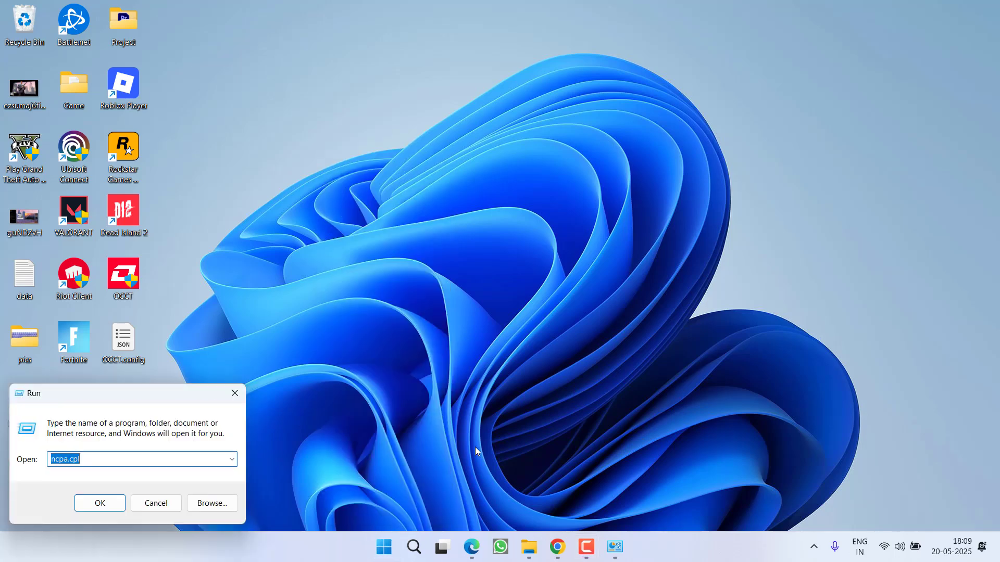
text(regedit)
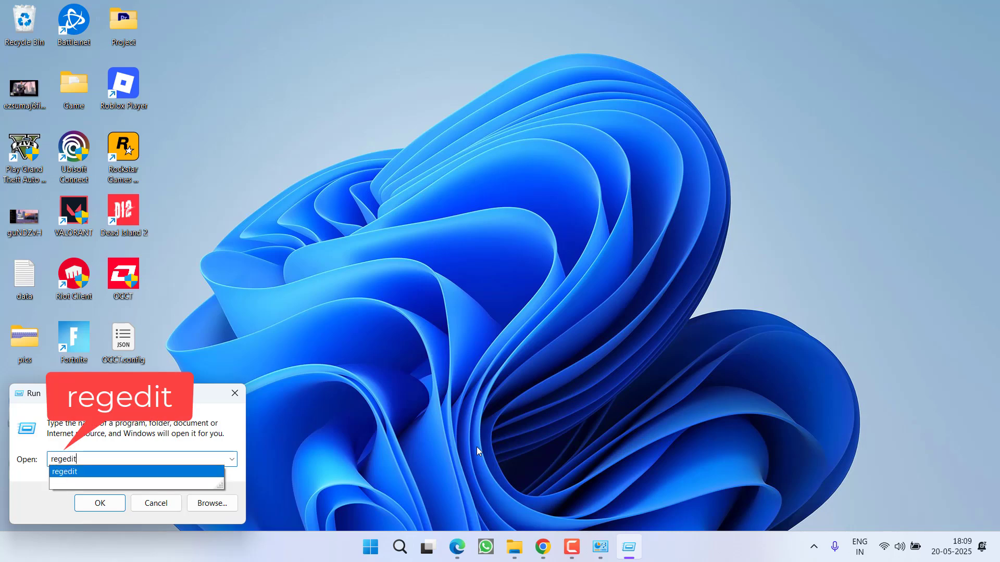
click(100, 503)
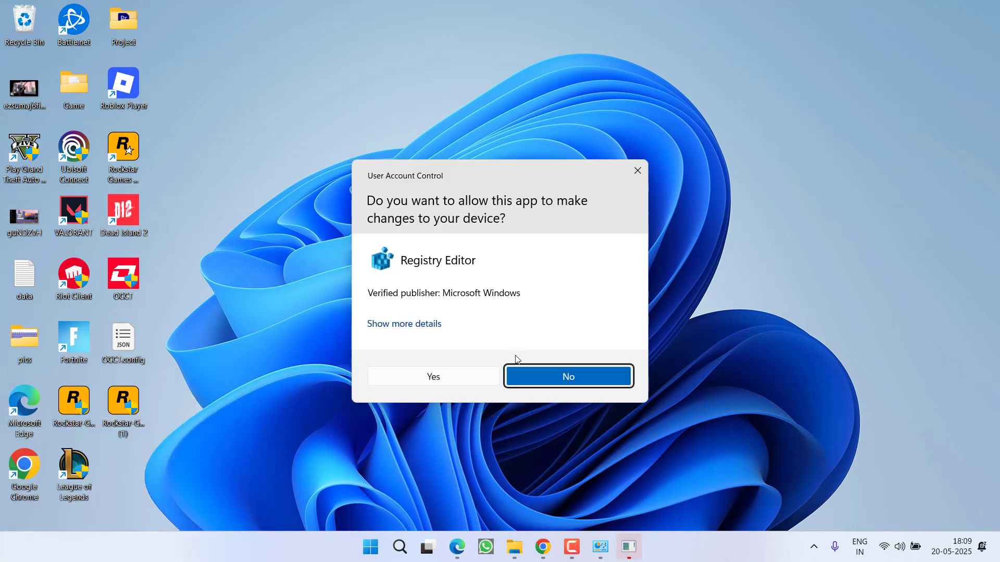
click(432, 376)
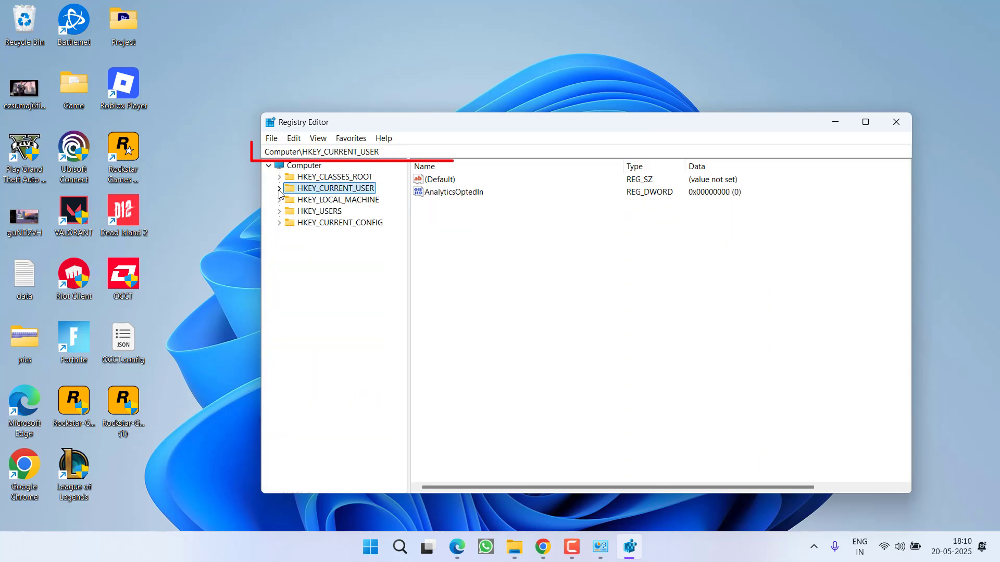
Navigate to HKEY_LOCAL_MACHINE\SOFTWARE\Microsoft\Windows\CurrentVersion and select the ProgramFilesDir value
click(322, 152)
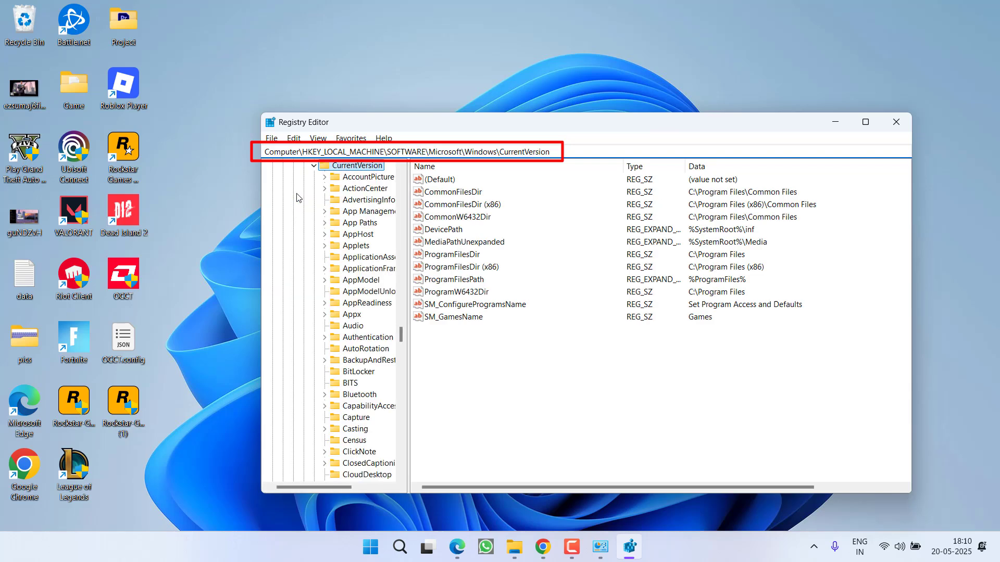
mouse_move(580, 355)
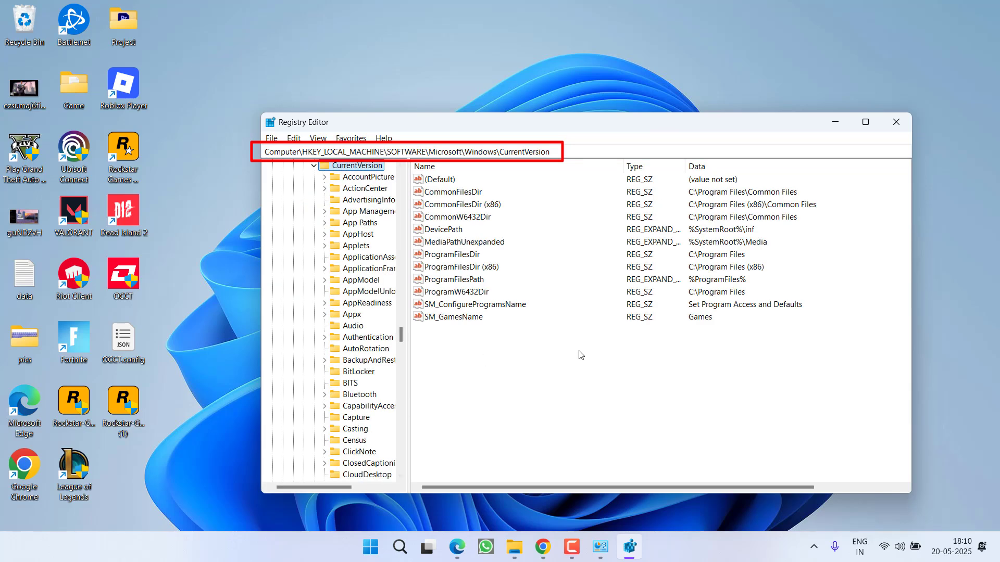
click(453, 254)
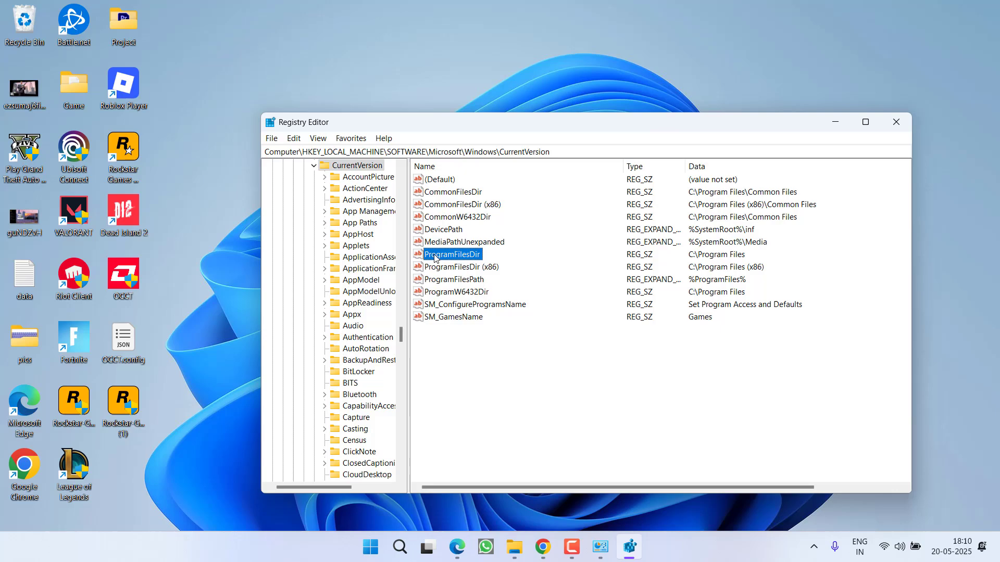
Edit ProgramFilesDir, setting its value data to C:\Program files, and save it
double_click(453, 254)
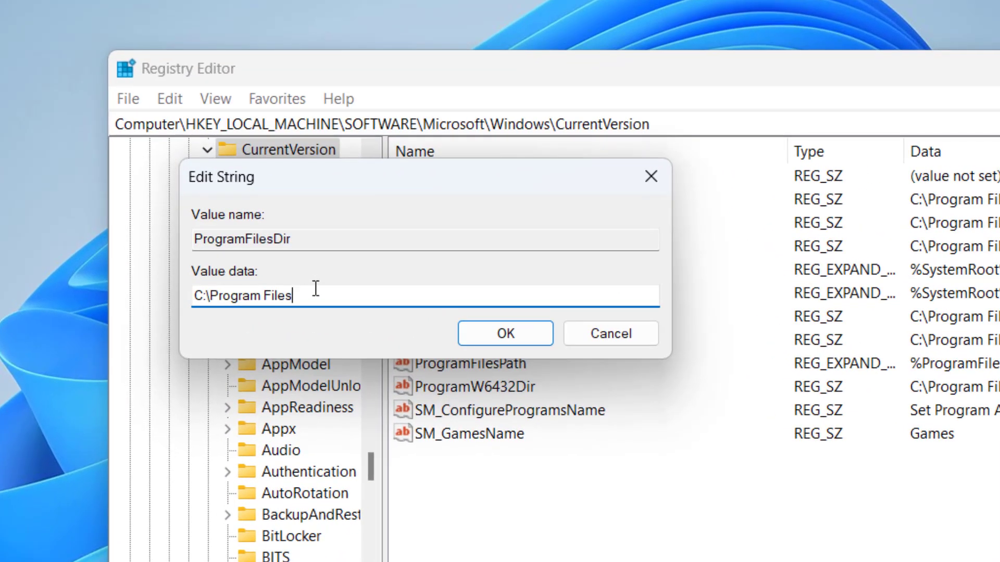
mouse_move(321, 315)
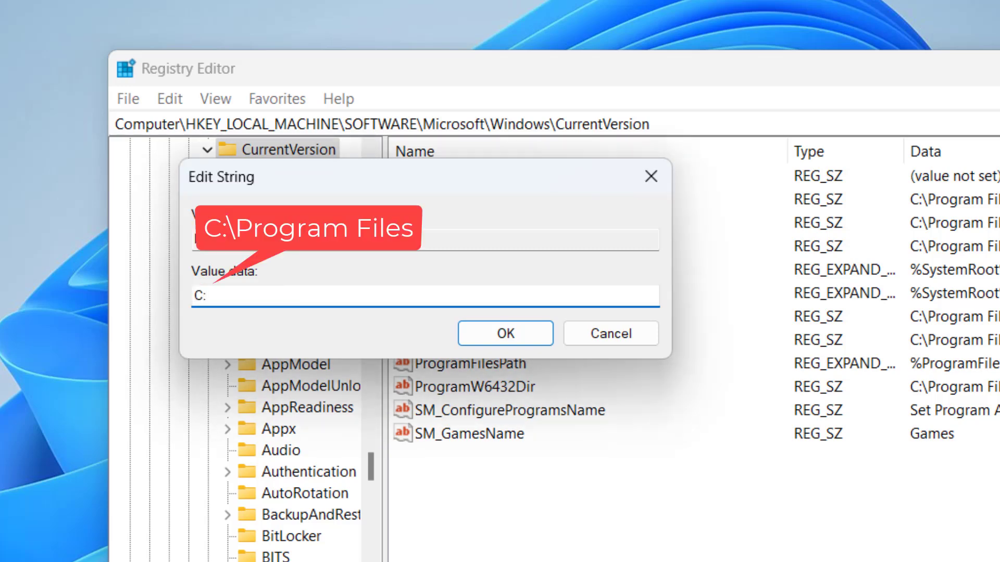
text(\Pro)
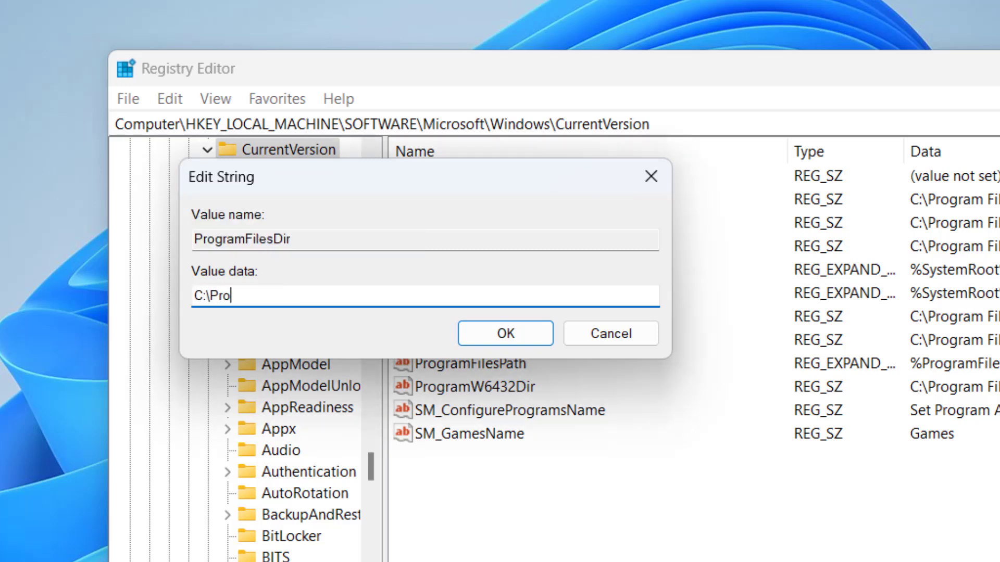
text(gram files)
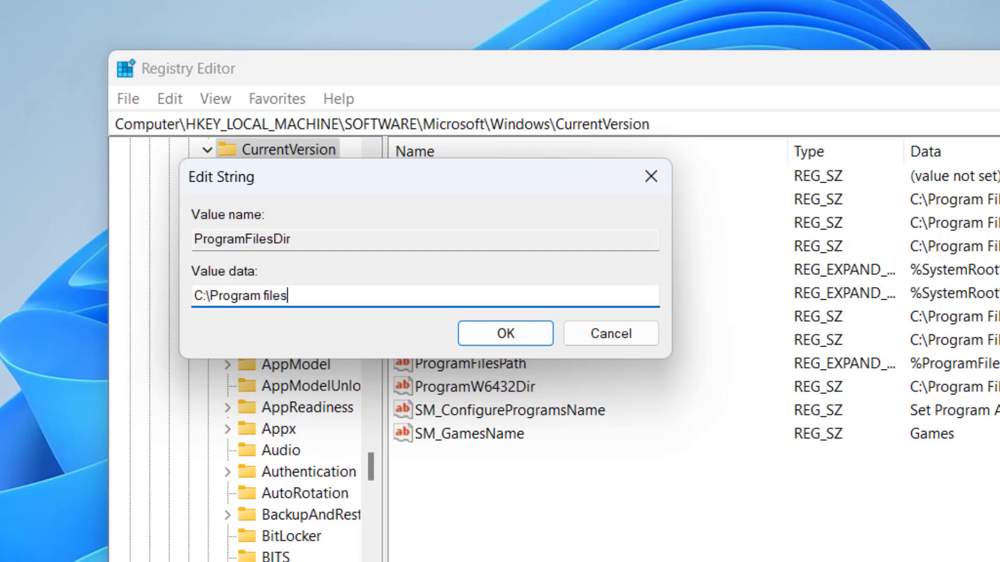
click(865, 122)
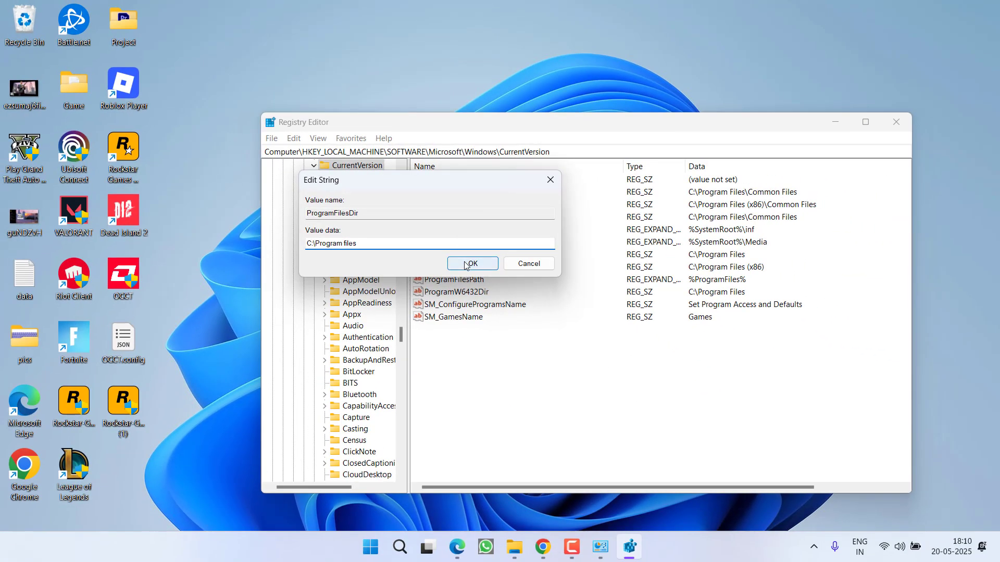
click(472, 264)
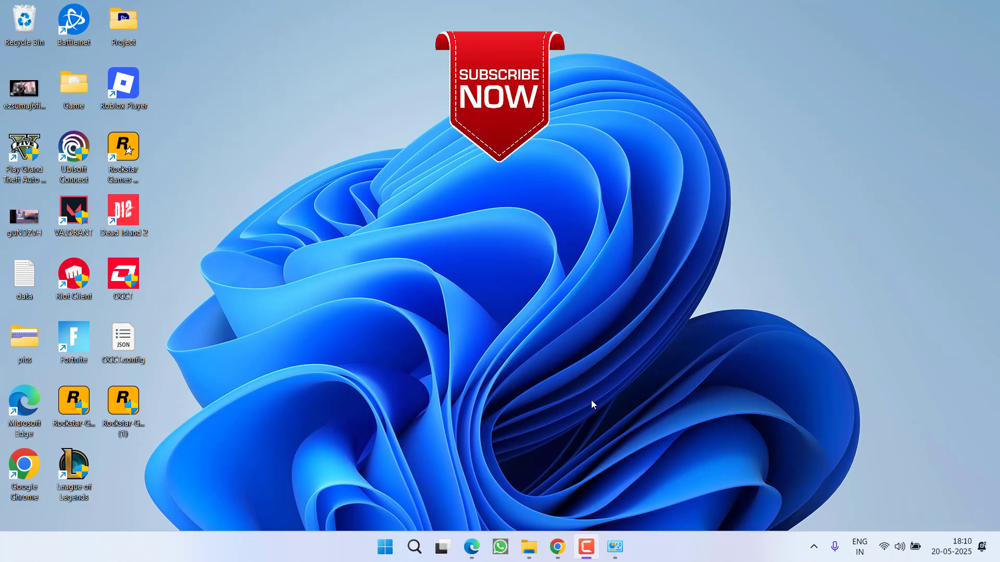
mouse_move(550, 346)
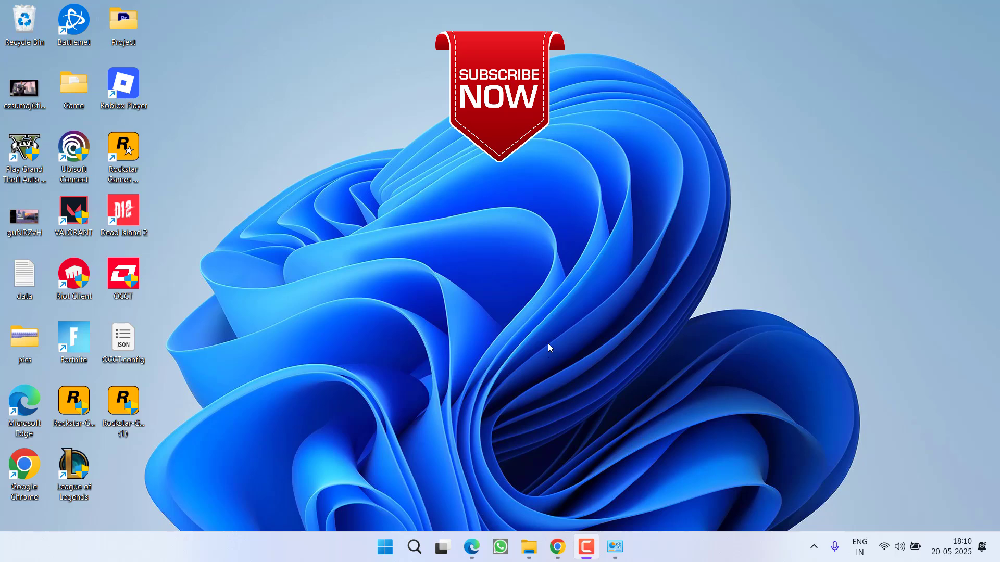